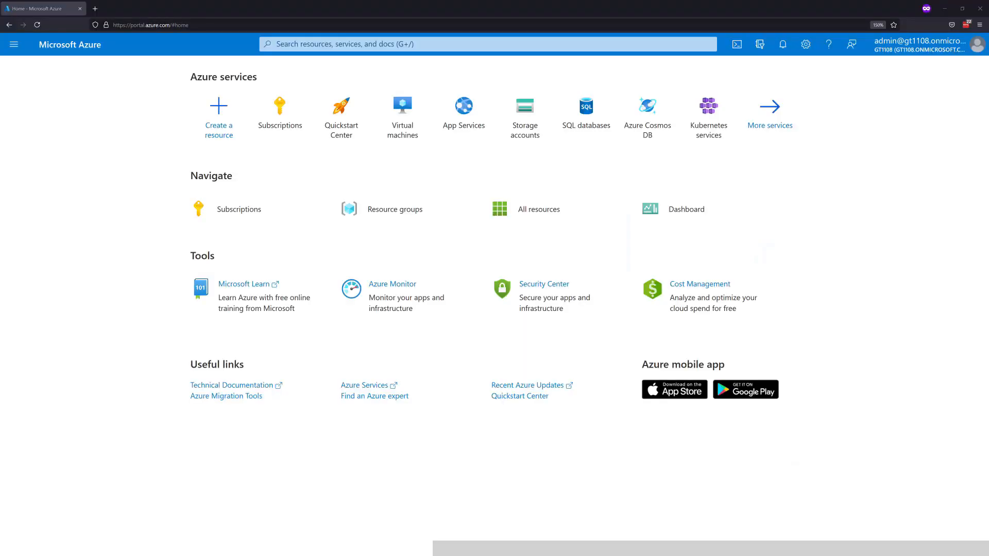
{"action": "mouse_move", "coordinate": [463, 116]}
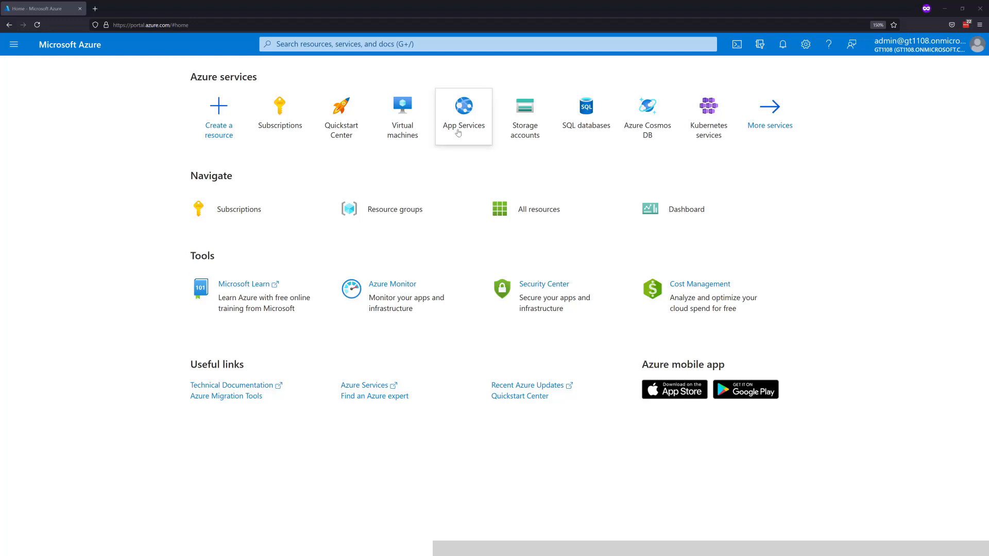
{"action": "mouse_move", "coordinate": [218, 116]}
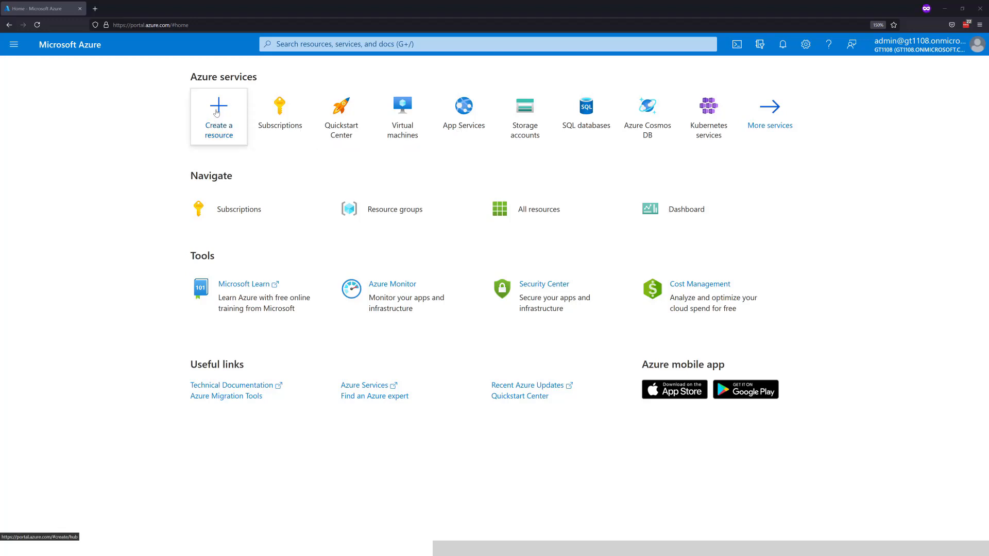
Create a resource, search 'template deploy' and choose Template deployment (custom templates)
{"action": "left_click", "coordinate": [218, 116]}
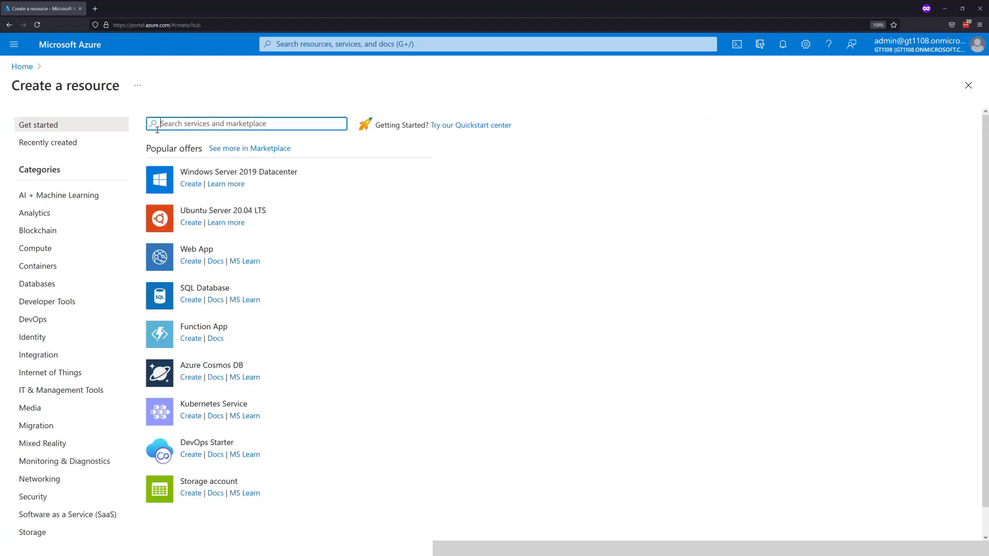
{"action": "type", "text": "template deply"}
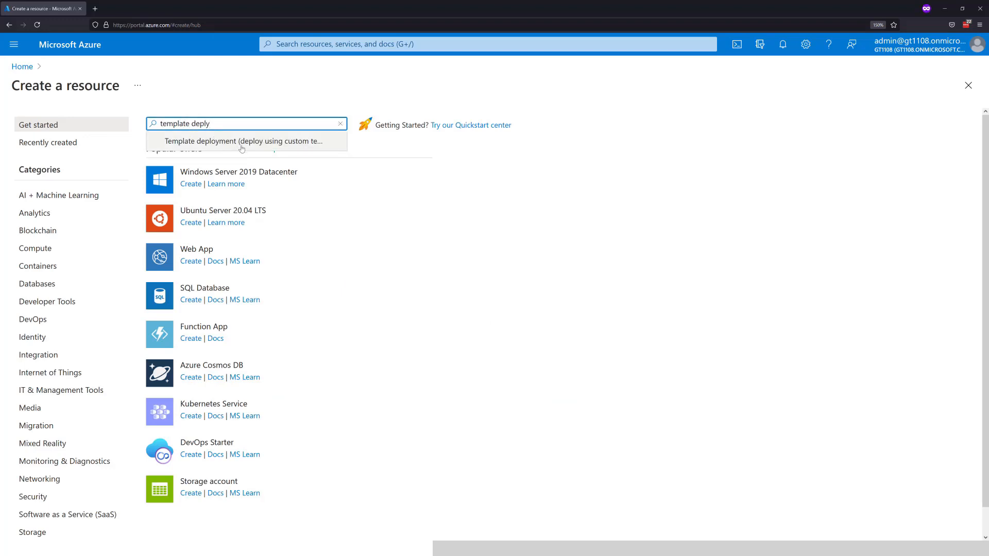
{"action": "left_click", "coordinate": [247, 141]}
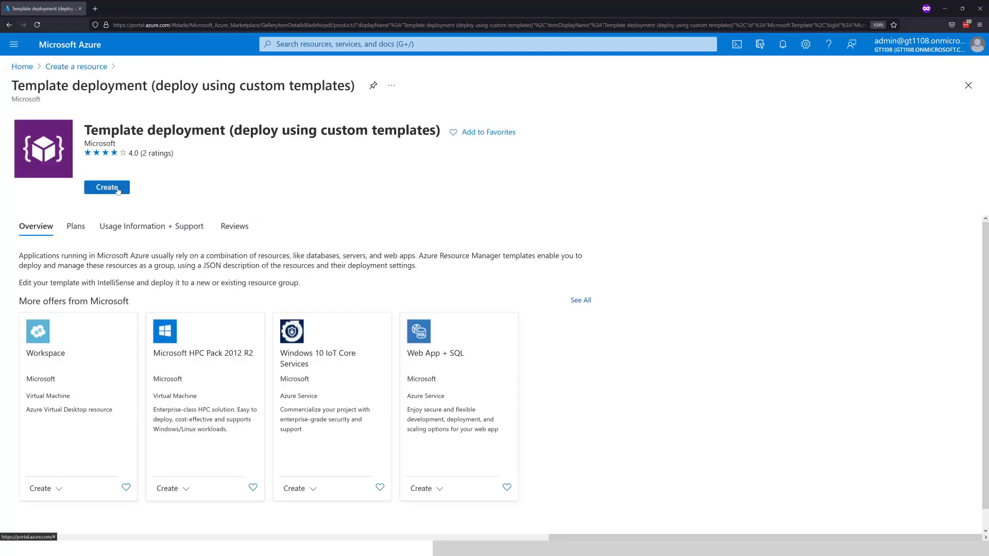
{"action": "mouse_move", "coordinate": [106, 187]}
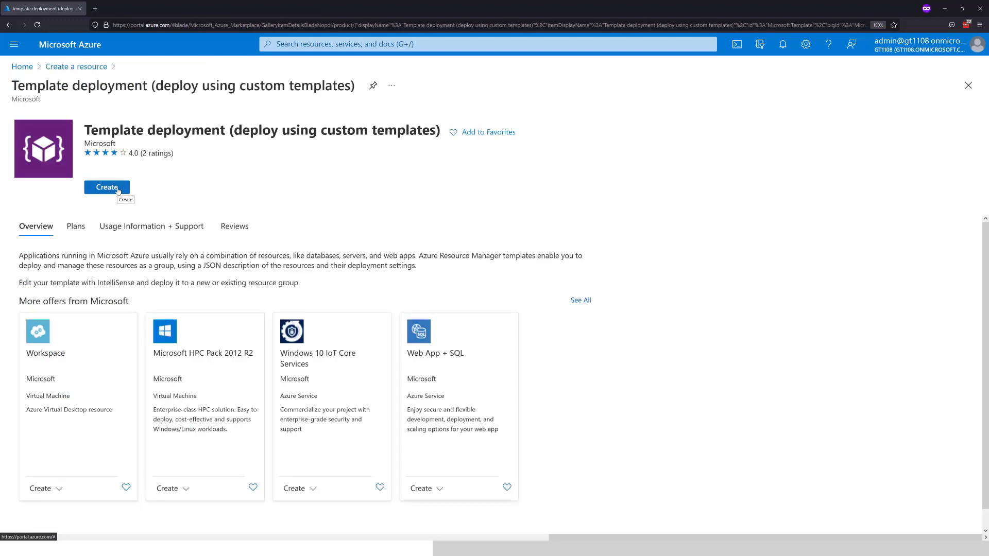
Start the custom deployment and choose the active-directory-new-domain quickstart template
{"action": "left_click", "coordinate": [106, 188]}
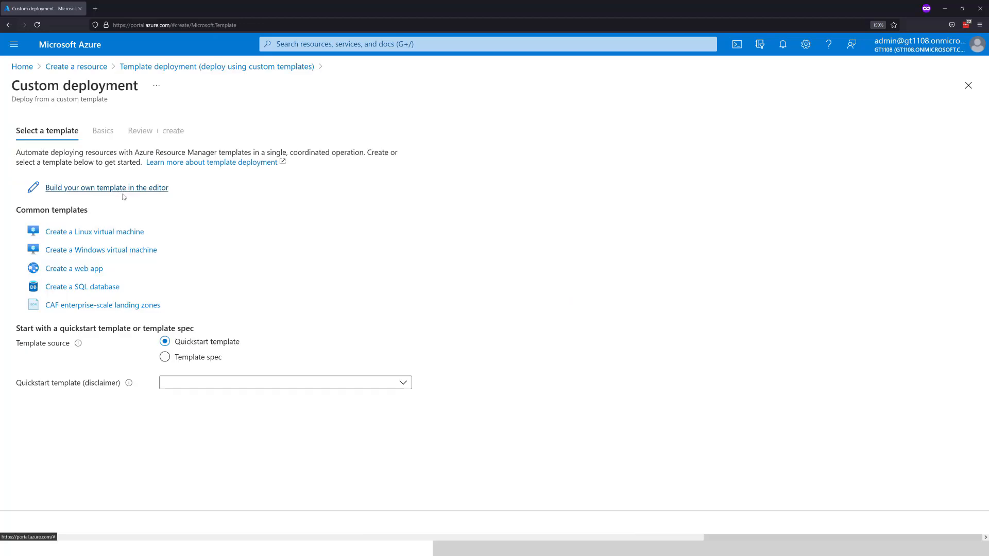
{"action": "mouse_move", "coordinate": [10, 386]}
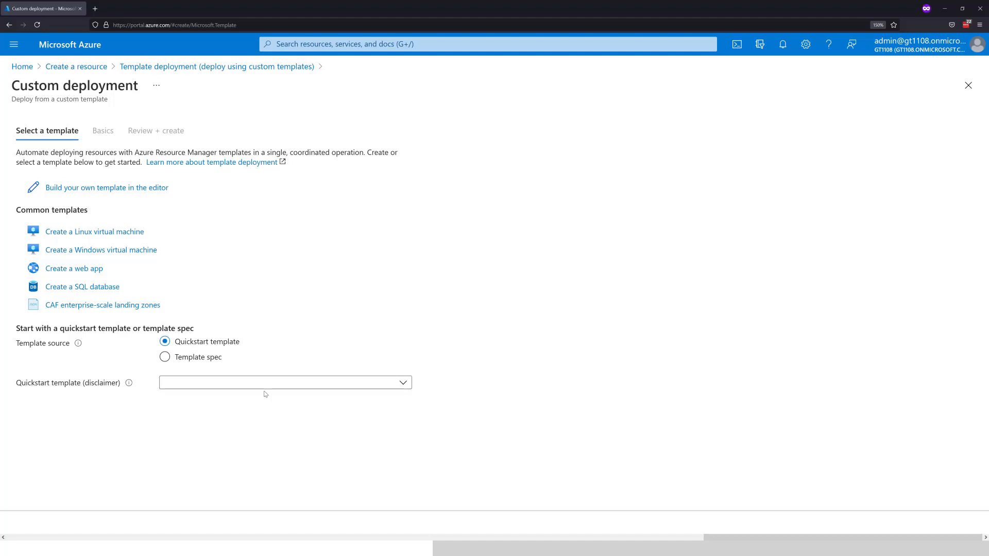
{"action": "mouse_move", "coordinate": [197, 414]}
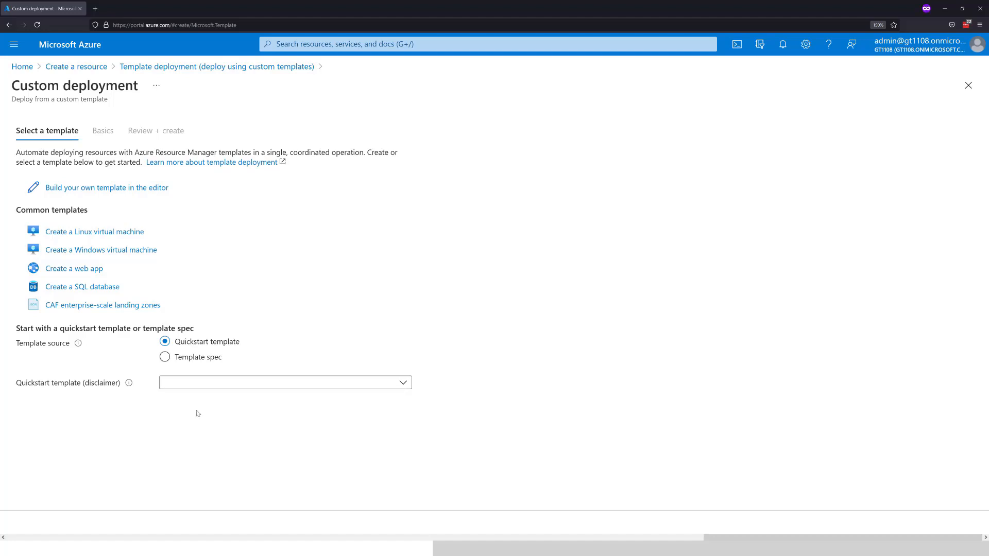
{"action": "mouse_move", "coordinate": [184, 411]}
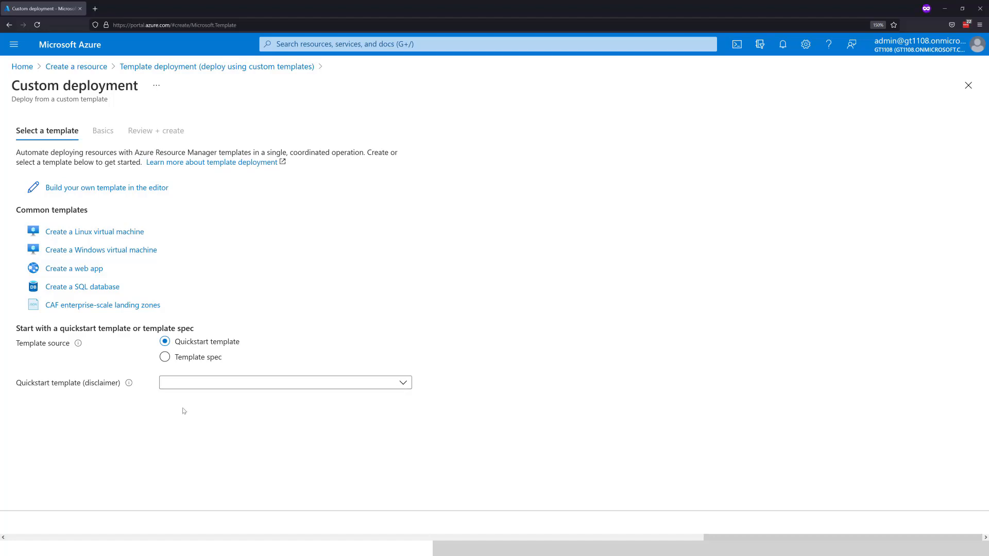
{"action": "left_click", "coordinate": [284, 382]}
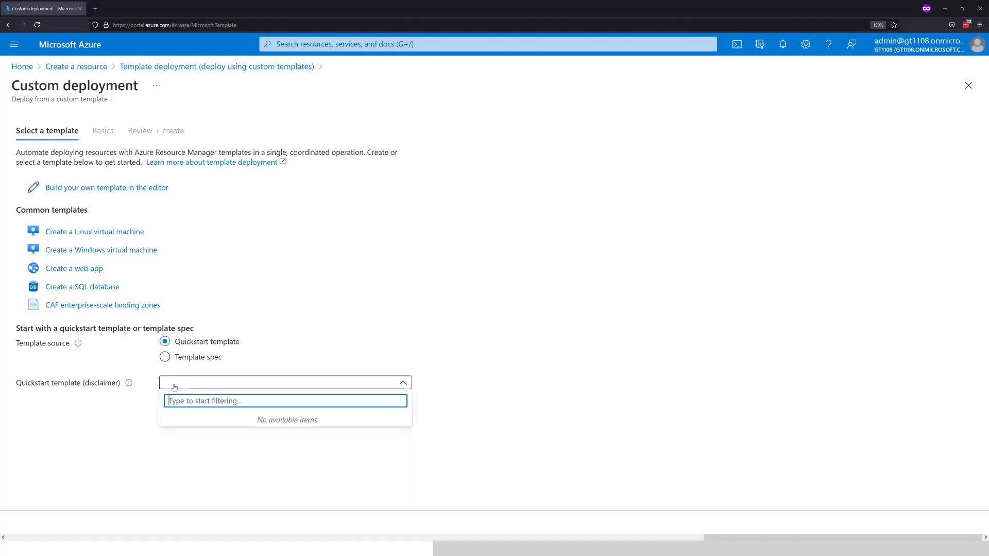
{"action": "type", "text": "do"}
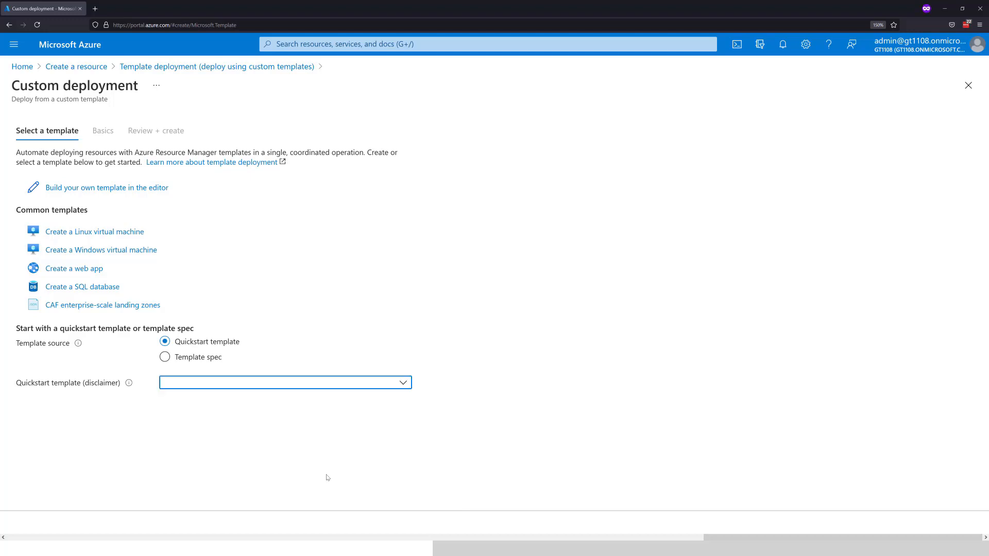
{"action": "left_click", "coordinate": [284, 383]}
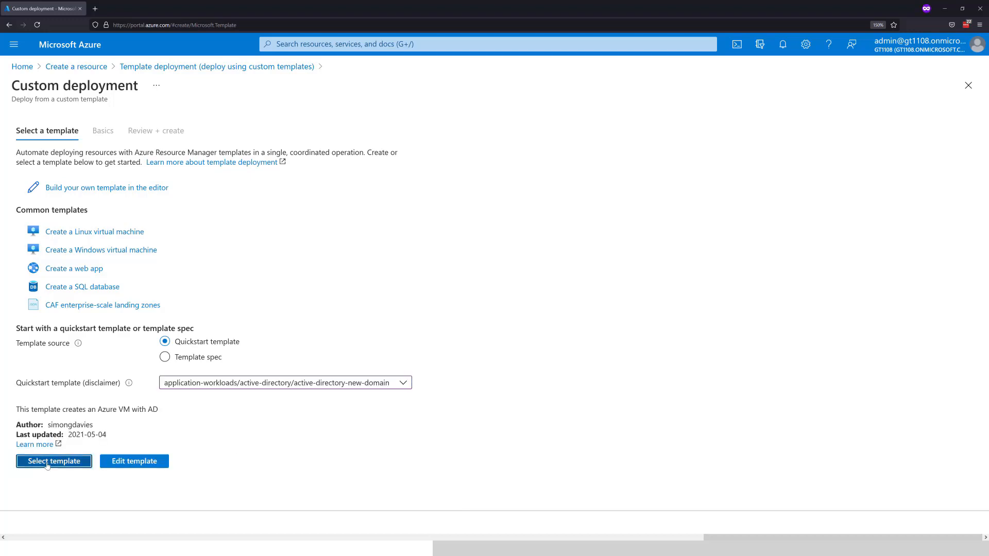
Select the template and create a new resource group named adVM-rg
{"action": "left_click", "coordinate": [54, 461]}
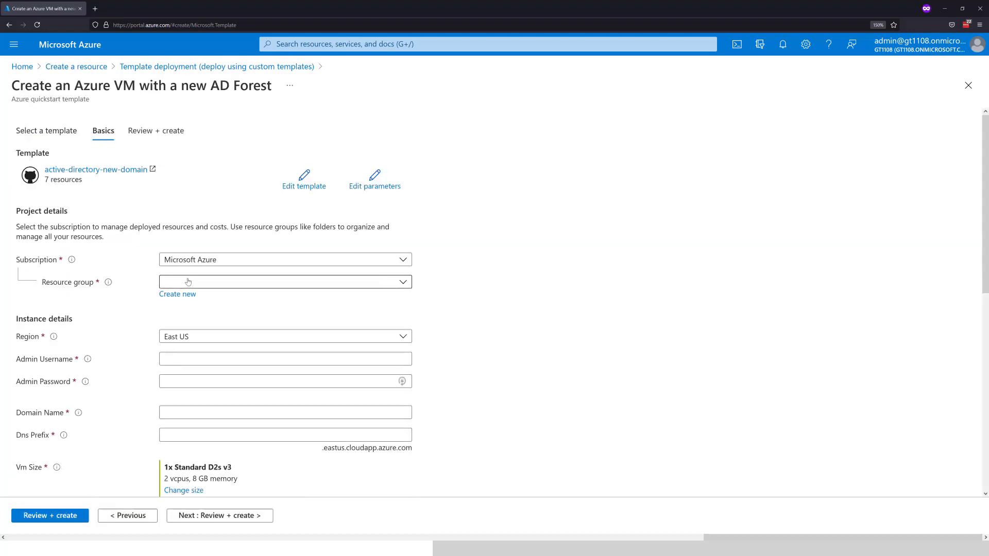
{"action": "scroll", "scroll_direction": "down", "scroll_amount": 3}
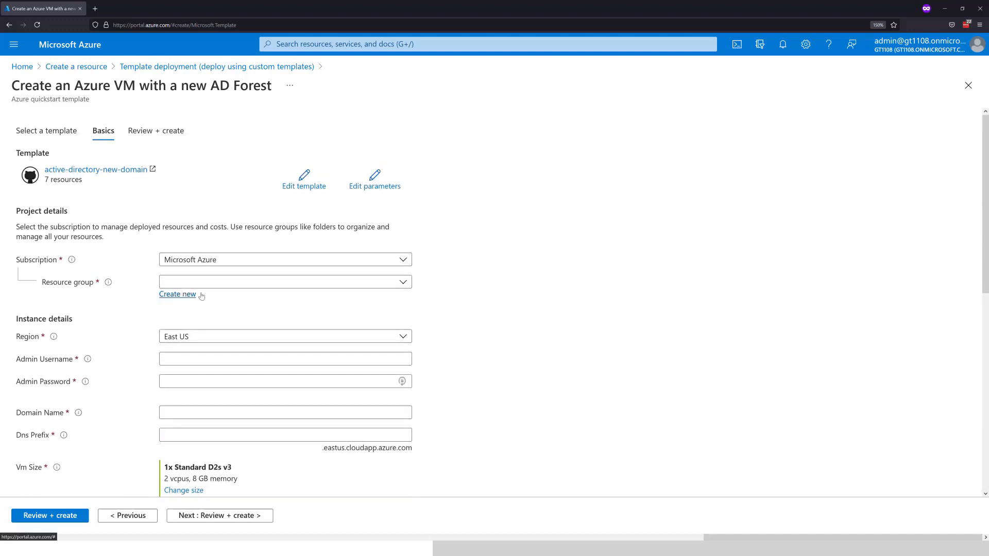
{"action": "left_click", "coordinate": [177, 293]}
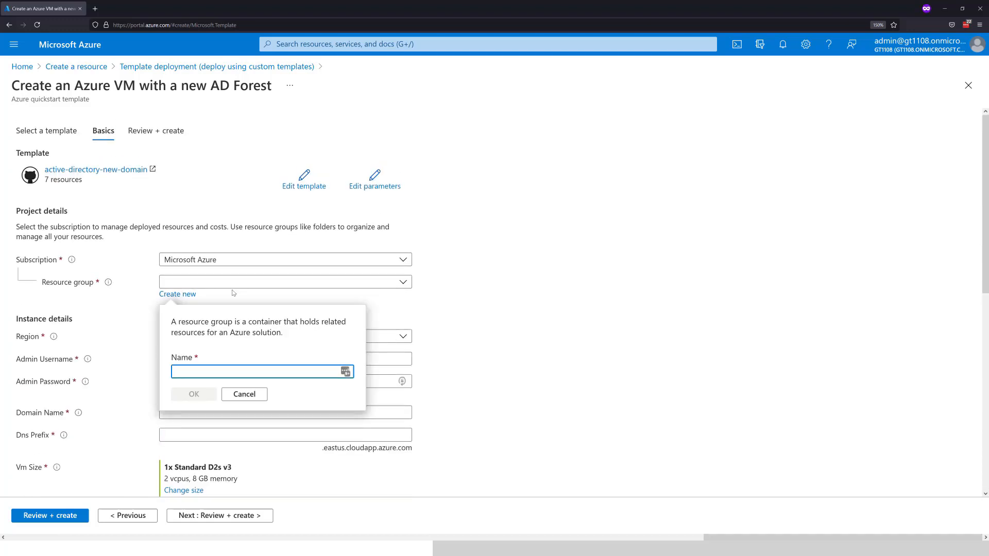
{"action": "type", "text": "adVM-"}
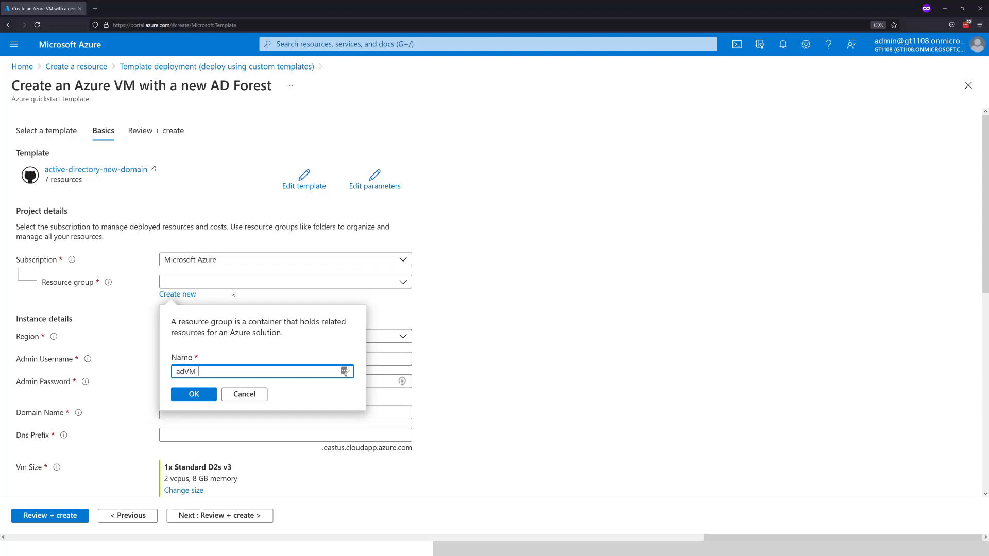
{"action": "type", "text": "rg"}
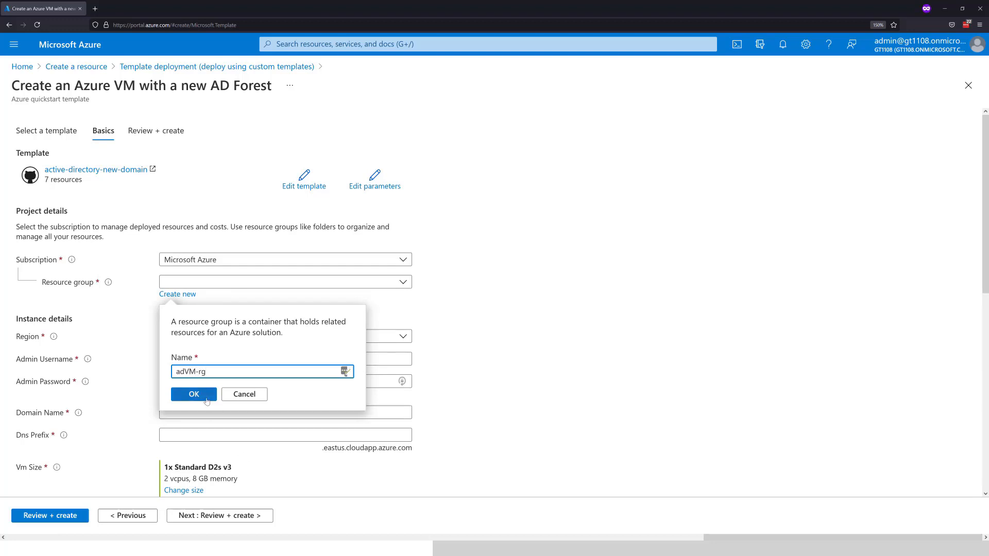
{"action": "left_click", "coordinate": [192, 395]}
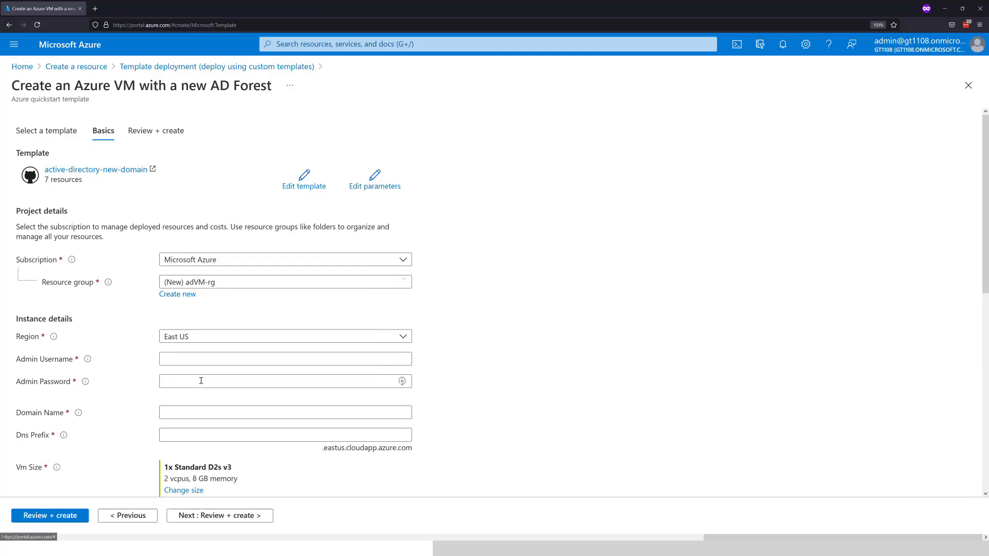
Enter admin username, password, domain gt1108.onmicrosoft.com and DNS prefix gt1108
{"action": "left_click", "coordinate": [284, 359]}
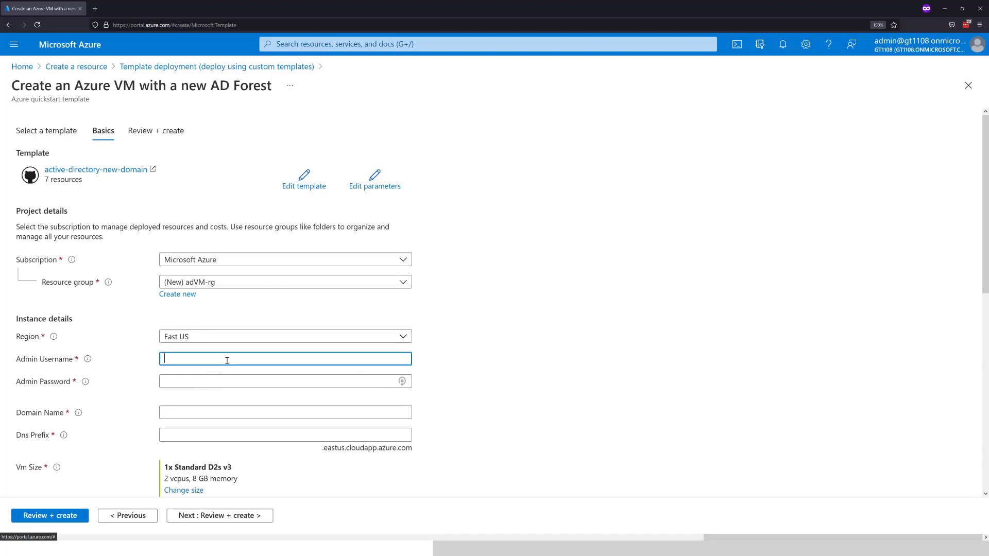
{"action": "left_click", "coordinate": [285, 359]}
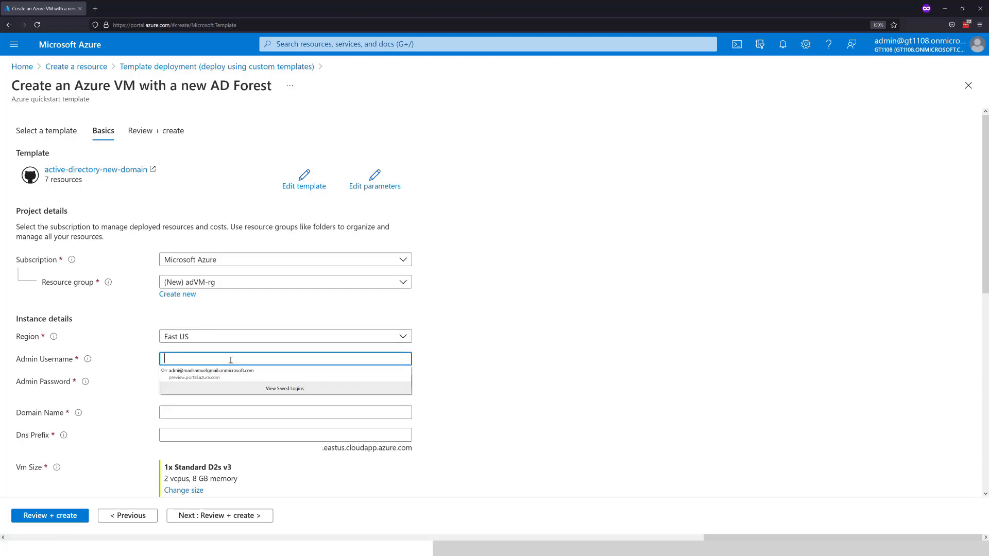
{"action": "type", "text": "admi"}
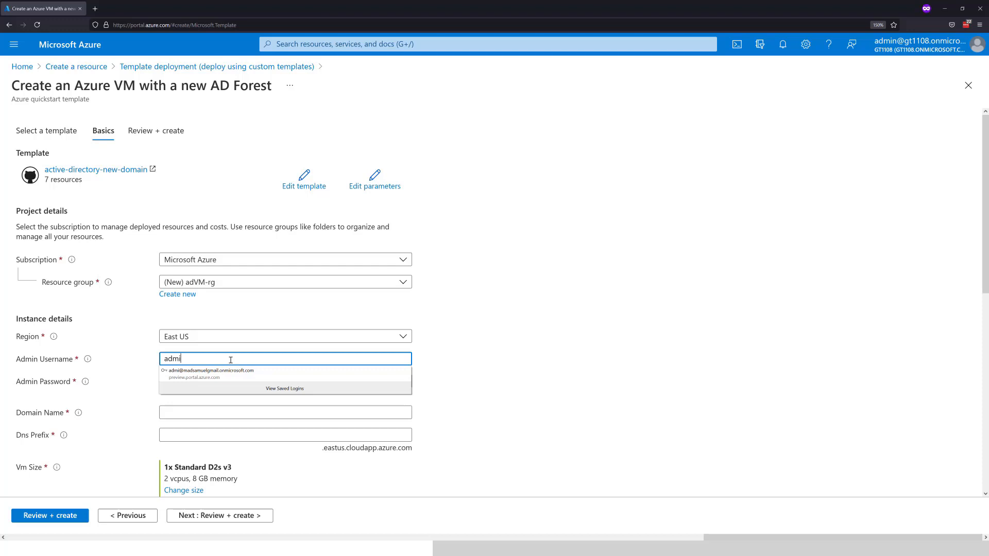
{"action": "left_click", "coordinate": [284, 381]}
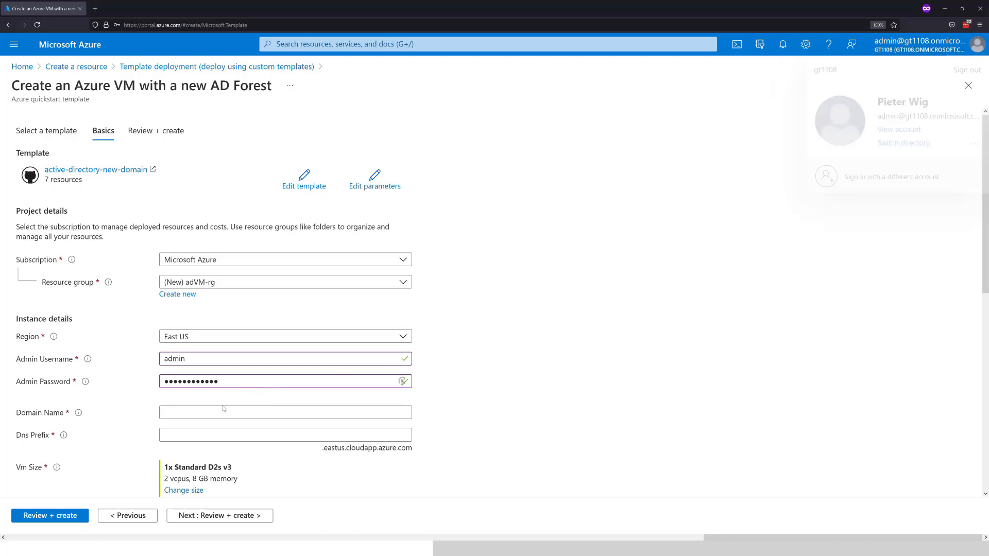
{"action": "left_click", "coordinate": [285, 412]}
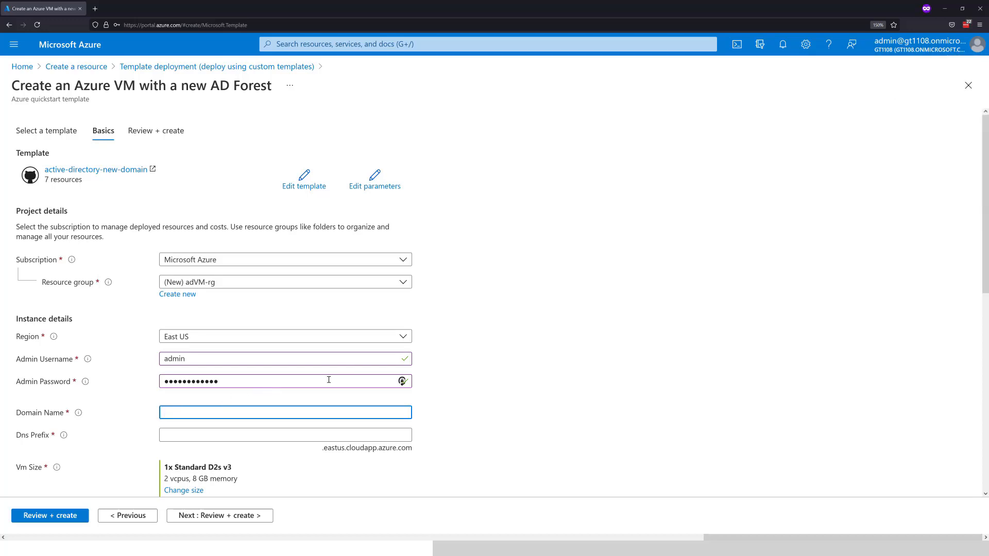
{"action": "type", "text": "gt1108.onmicrosoft.com"}
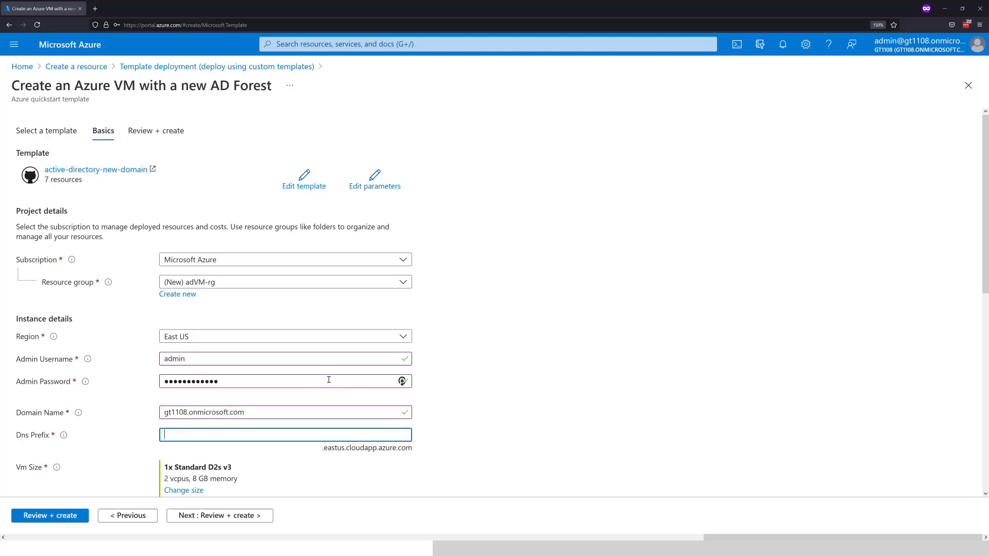
{"action": "type", "text": "gt1108"}
{"action": "left_click", "coordinate": [285, 359]}
{"action": "type", "text": "ssa"}
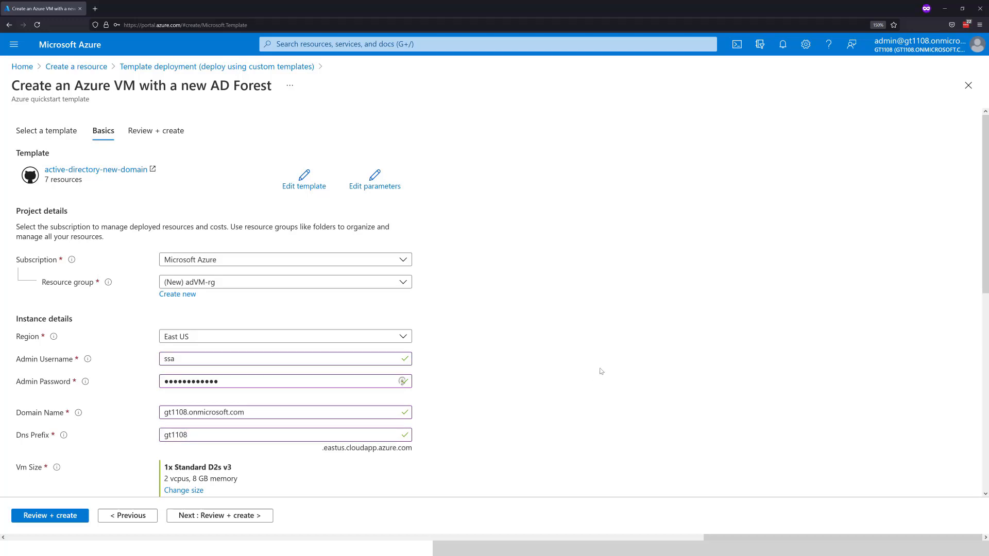
Review the remaining network and load balancer fields, leaving their defaults
{"action": "scroll", "scroll_direction": "down", "scroll_amount": 3}
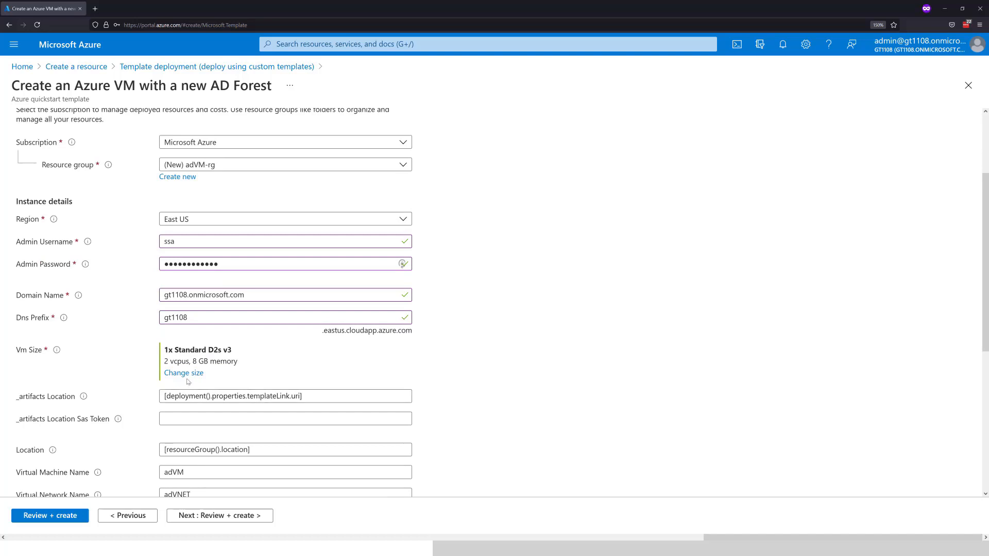
{"action": "mouse_move", "coordinate": [176, 359]}
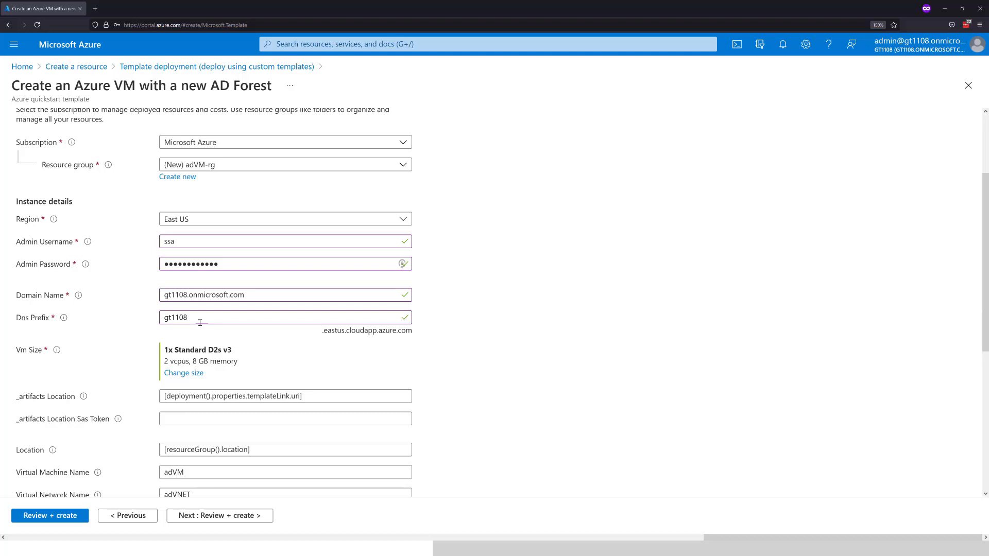
{"action": "mouse_move", "coordinate": [228, 331]}
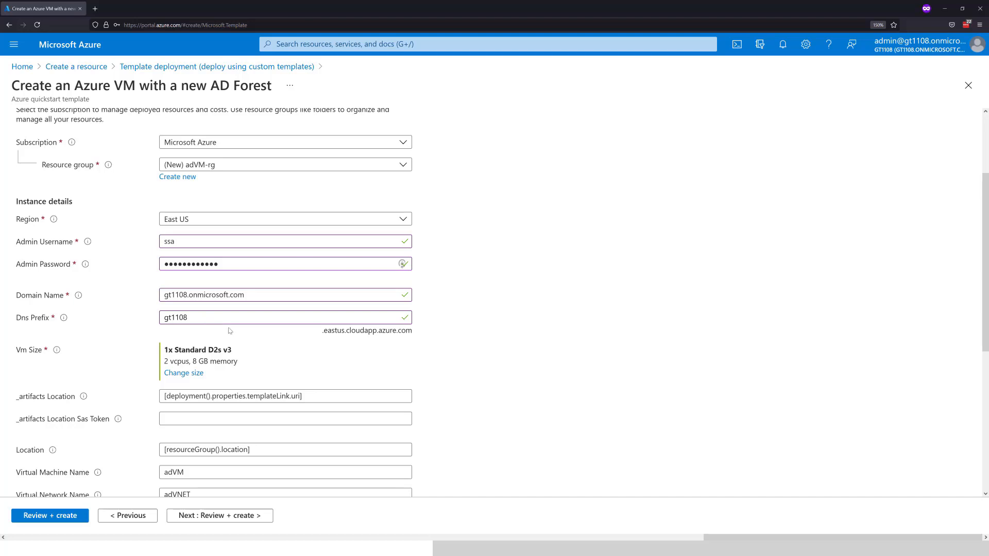
{"action": "mouse_move", "coordinate": [214, 370]}
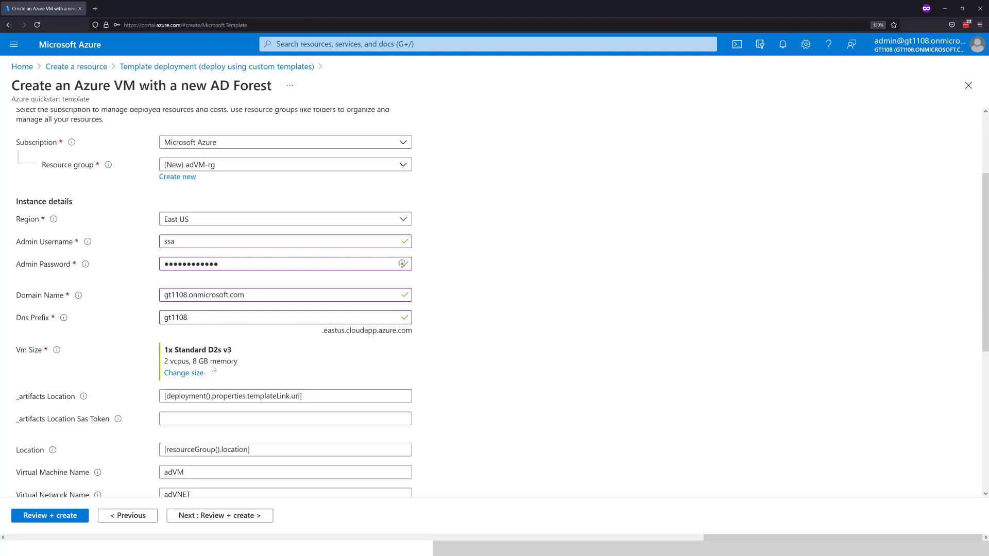
{"action": "mouse_move", "coordinate": [271, 386]}
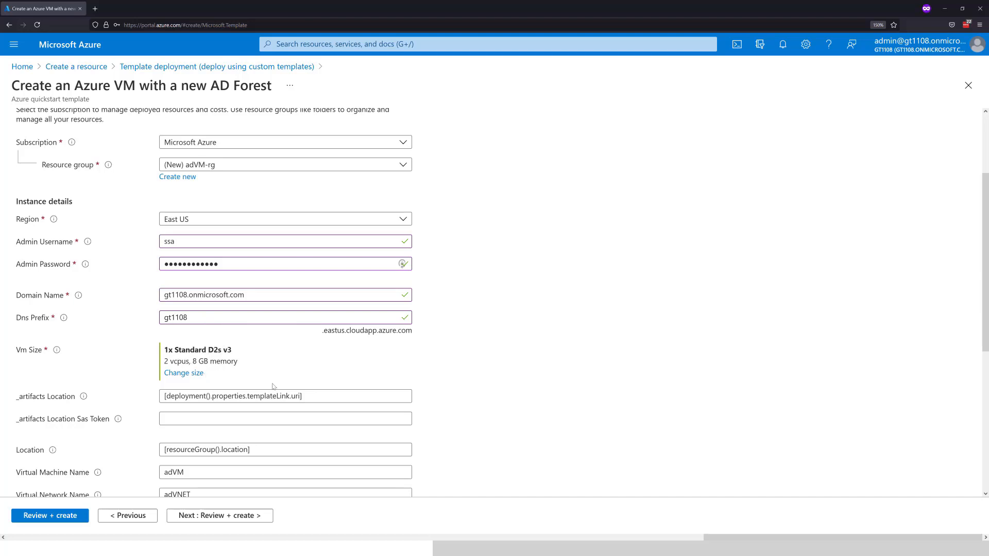
{"action": "scroll", "scroll_direction": "down", "scroll_amount": 3}
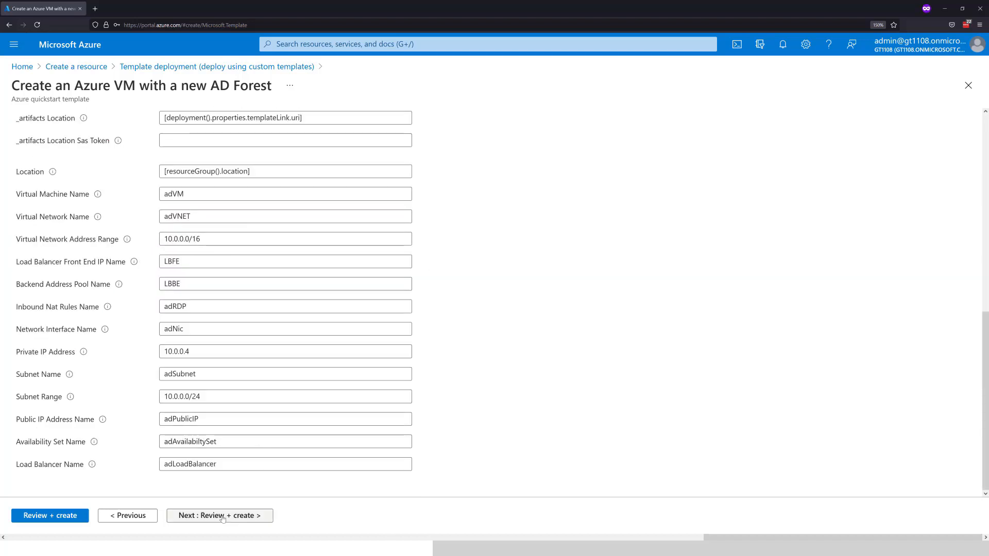
Review the deployment, pass validation and create it in the adVM-rg resource group
{"action": "left_click", "coordinate": [219, 515]}
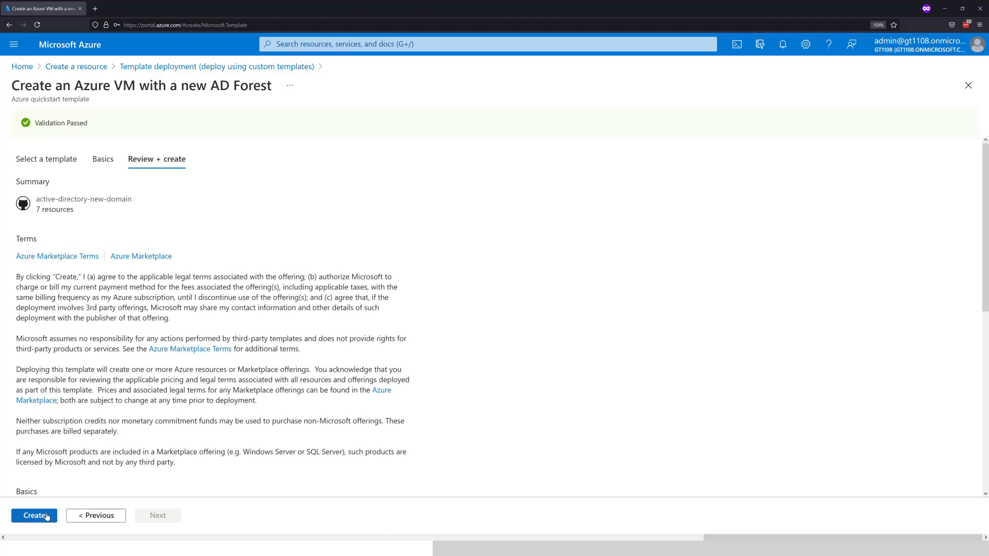
{"action": "left_click", "coordinate": [34, 515]}
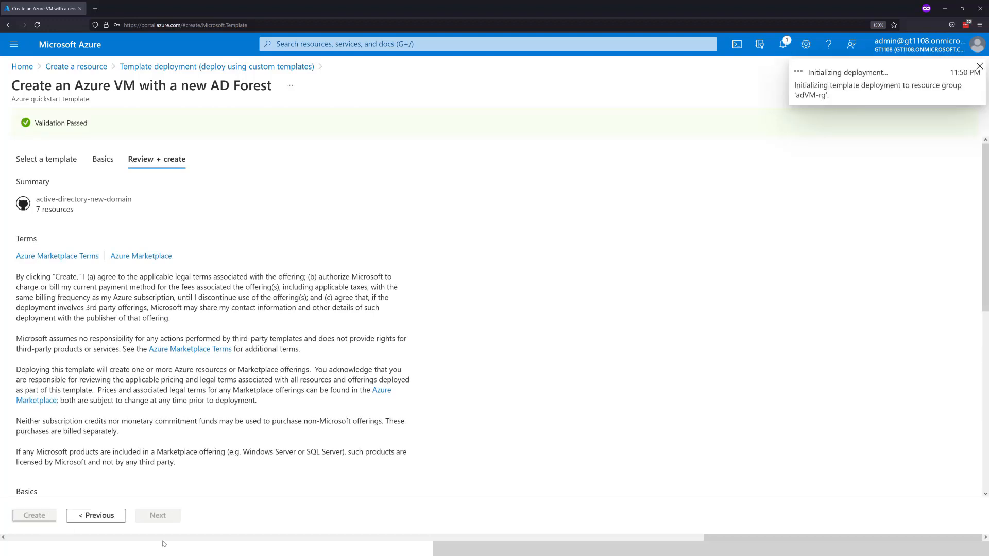
{"action": "left_click", "coordinate": [33, 515]}
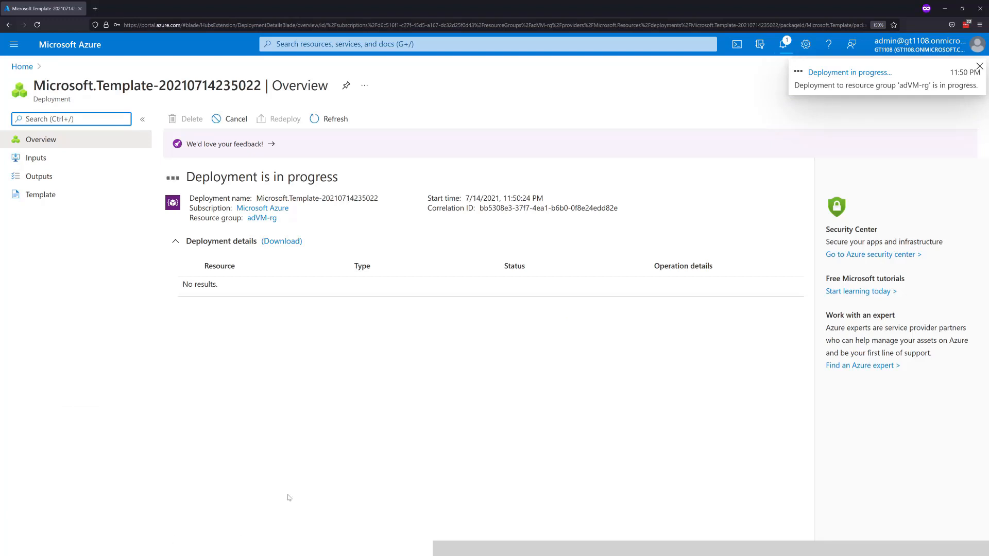
{"action": "mouse_move", "coordinate": [336, 435]}
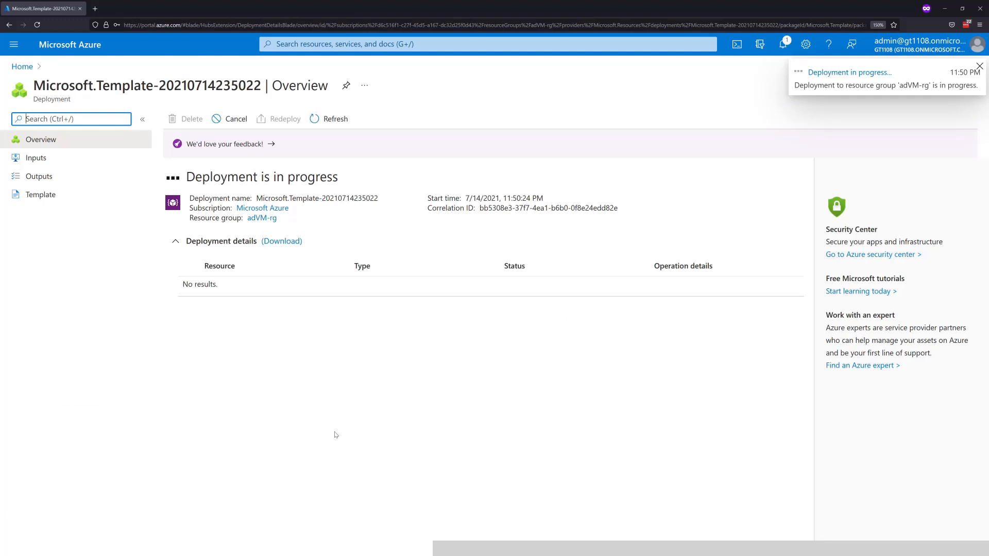
{"action": "left_click", "coordinate": [978, 66]}
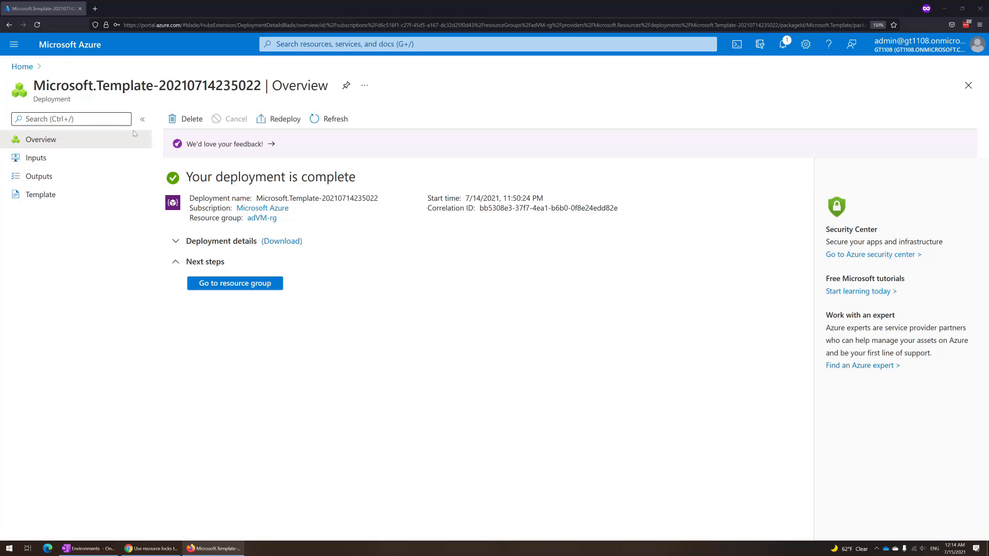
{"action": "mouse_move", "coordinate": [313, 197]}
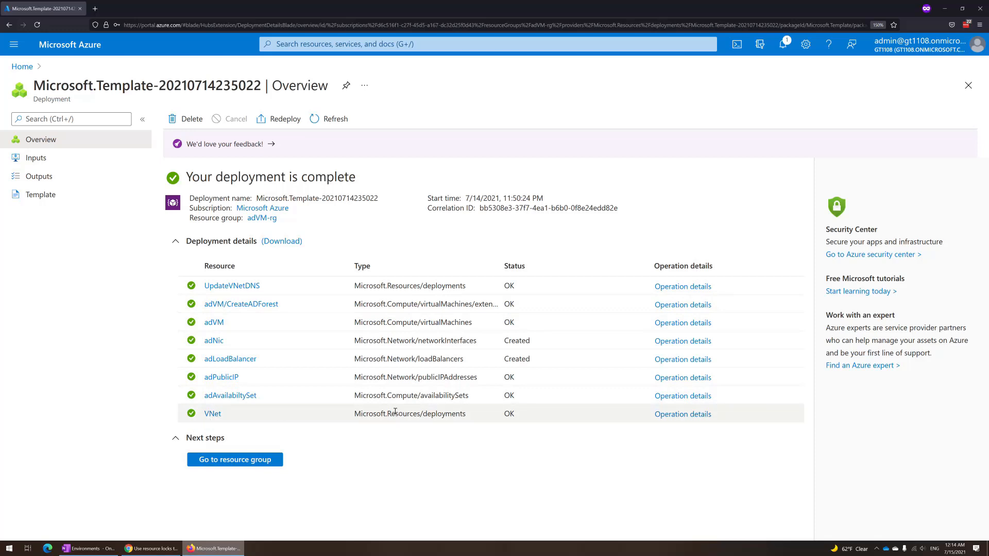
{"action": "mouse_move", "coordinate": [371, 377]}
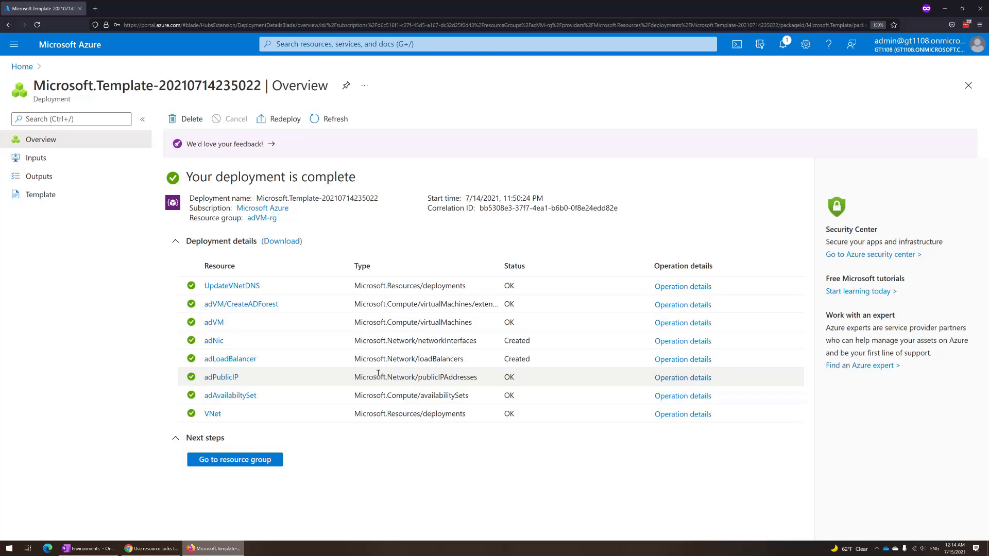
{"action": "mouse_move", "coordinate": [214, 341]}
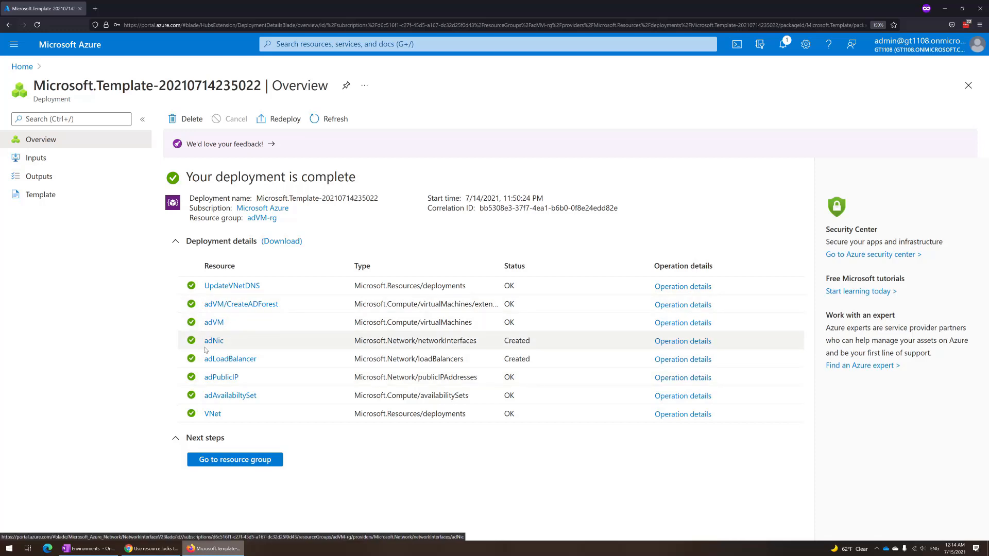
{"action": "mouse_move", "coordinate": [241, 304]}
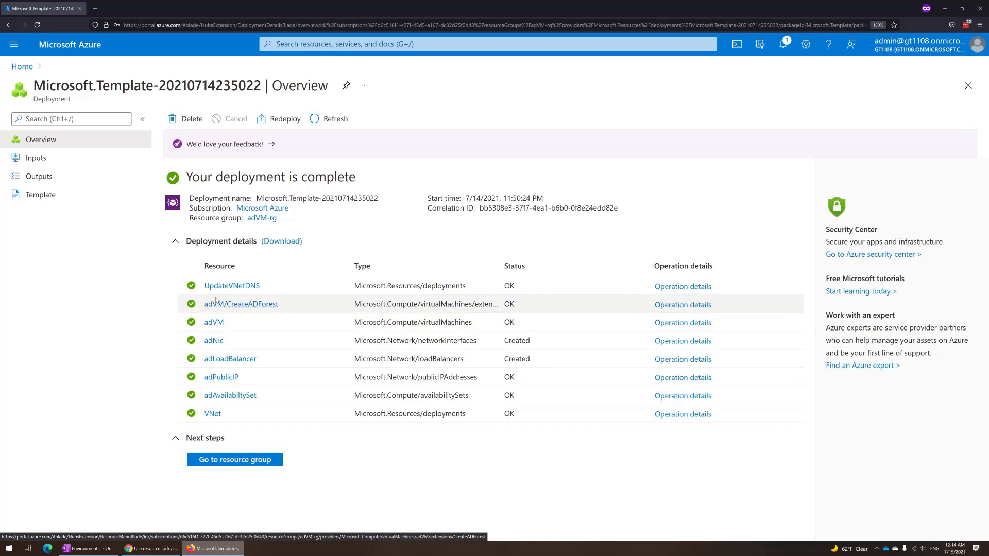
{"action": "mouse_move", "coordinate": [231, 285]}
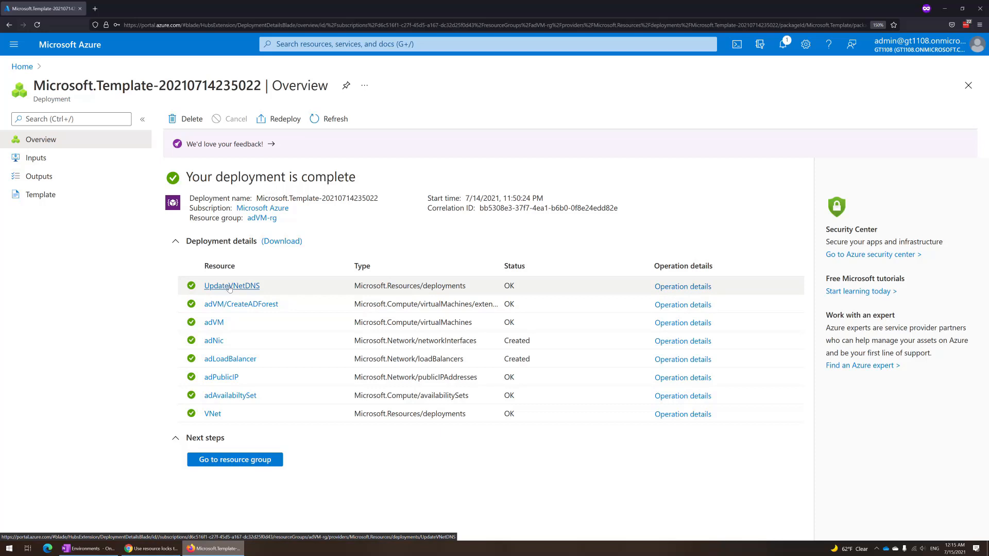
From Home, open adVM-rg, select adVM and its Connect options
{"action": "left_click", "coordinate": [22, 66]}
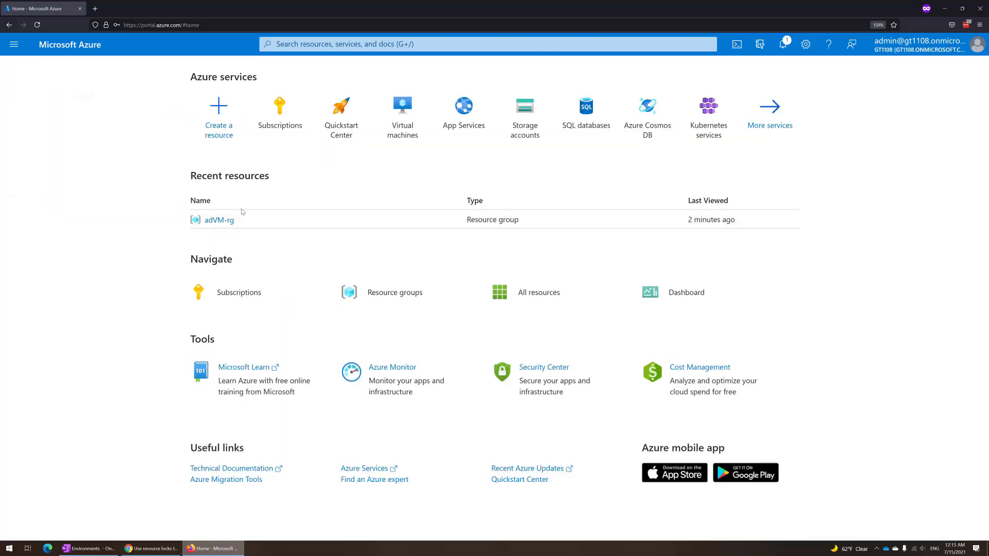
{"action": "mouse_move", "coordinate": [279, 116]}
{"action": "type", "text": "r"}
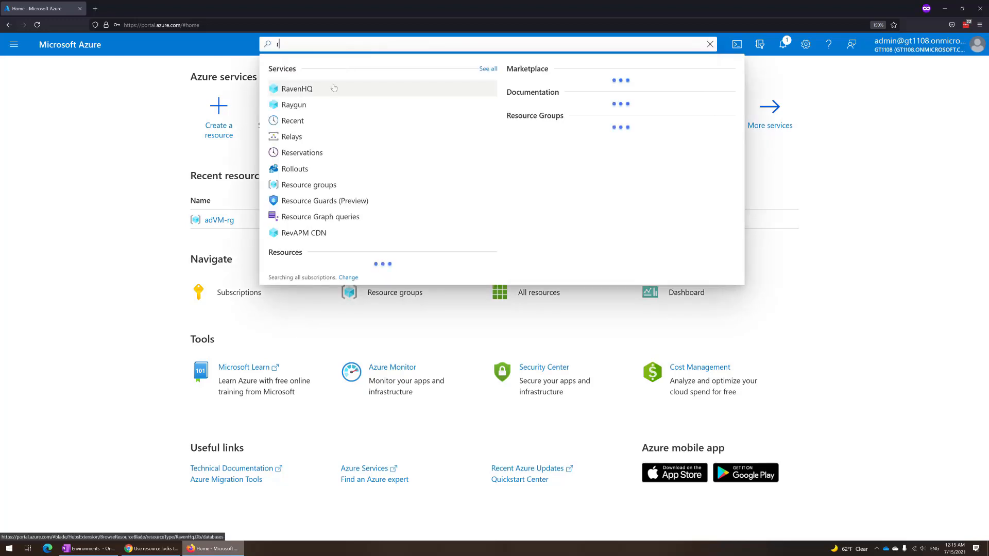
{"action": "left_click", "coordinate": [308, 185]}
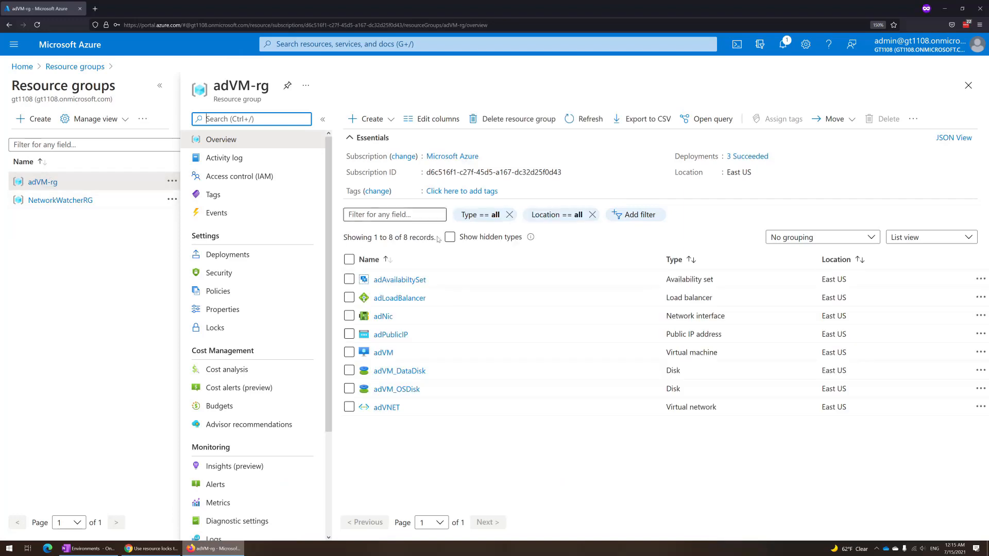
{"action": "left_click", "coordinate": [383, 352]}
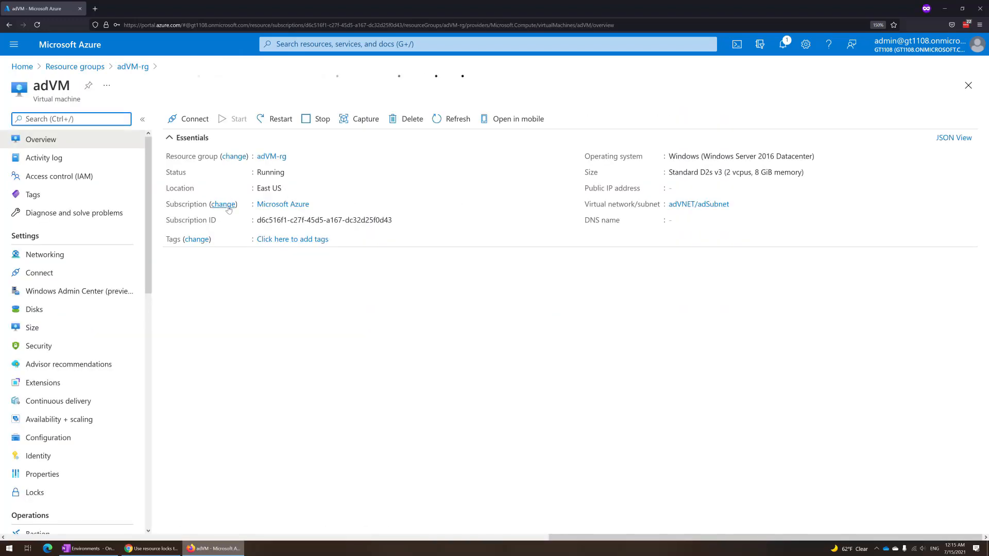
{"action": "left_click", "coordinate": [194, 119]}
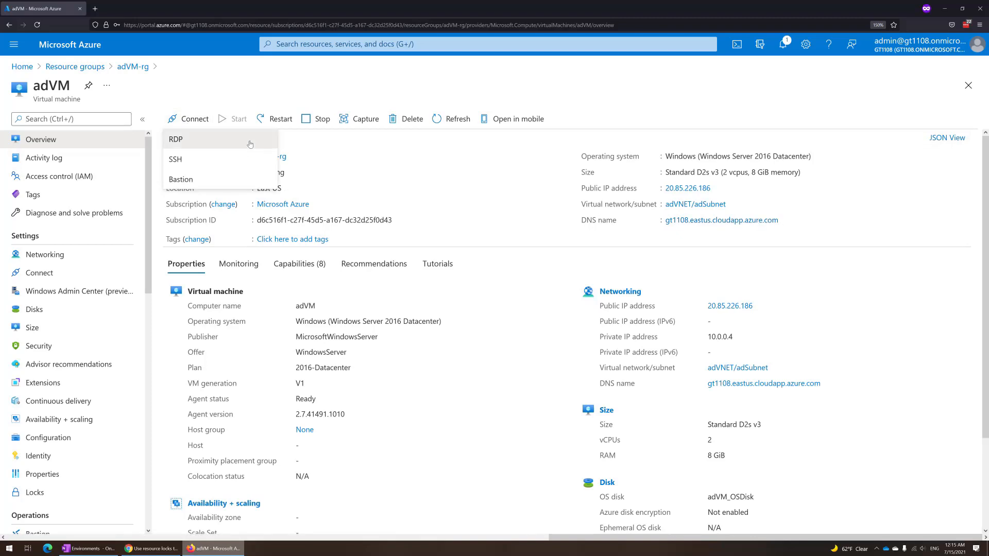
Choose RDP via load balancer IP 20.85.226.186 port 3389 and download adVM.rdp
{"action": "left_click", "coordinate": [175, 139]}
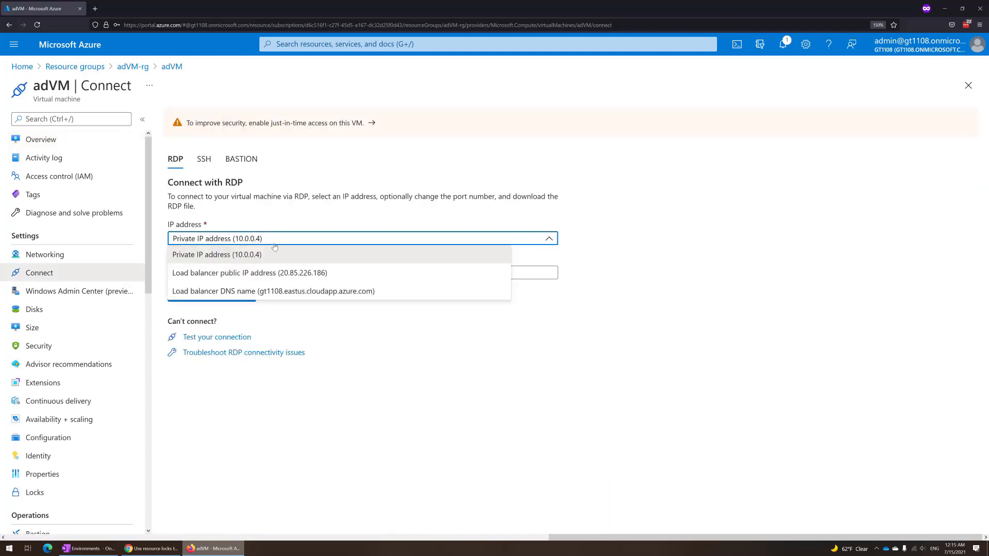
{"action": "left_click", "coordinate": [251, 272]}
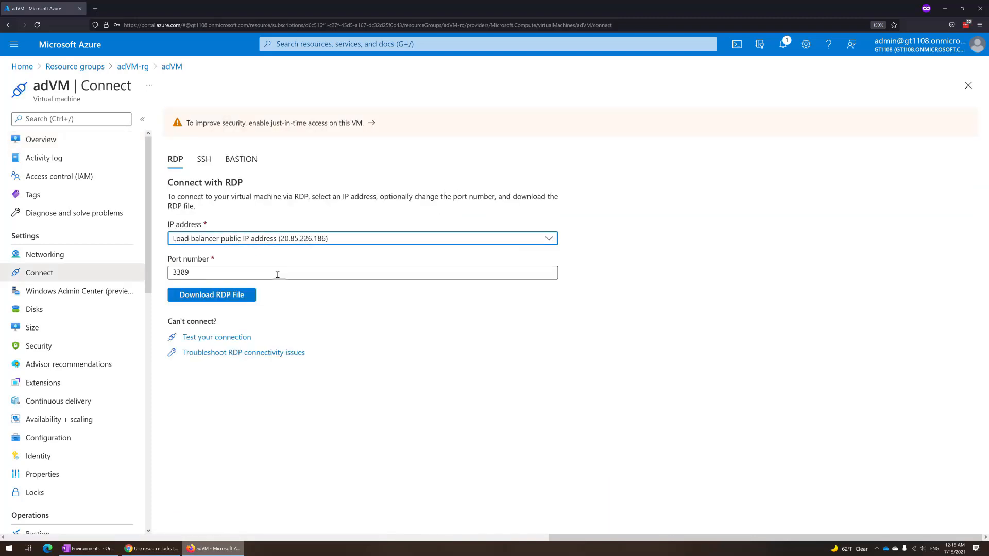
{"action": "left_click", "coordinate": [211, 295]}
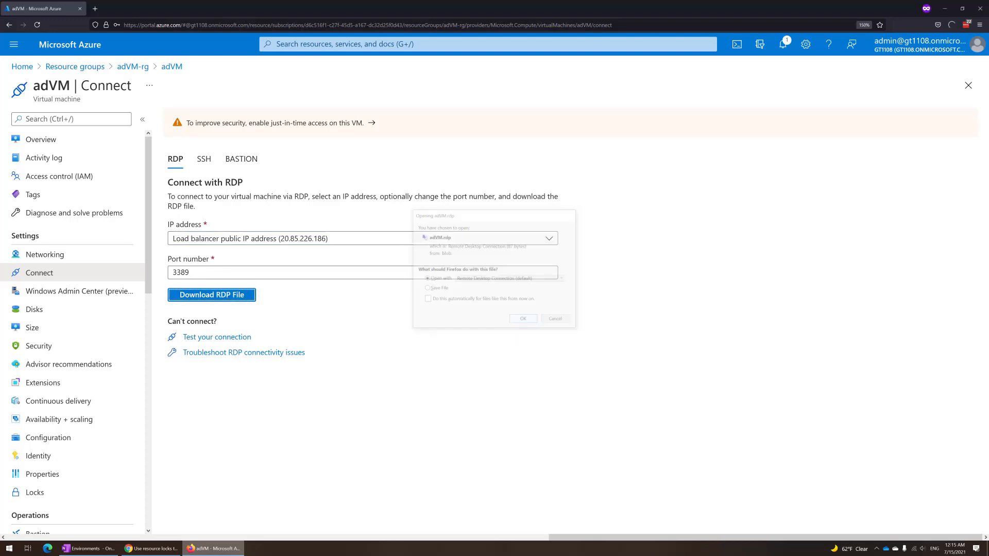
Connect with Remote Desktop using the local admin account and accept the certificate warning
{"action": "left_click", "coordinate": [522, 318]}
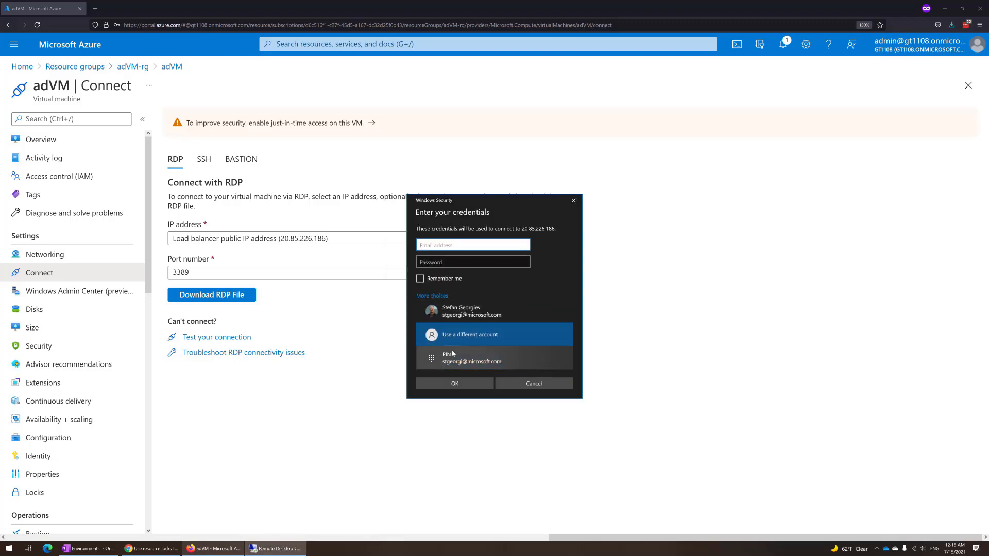
{"action": "type", "text": "\\ssa"}
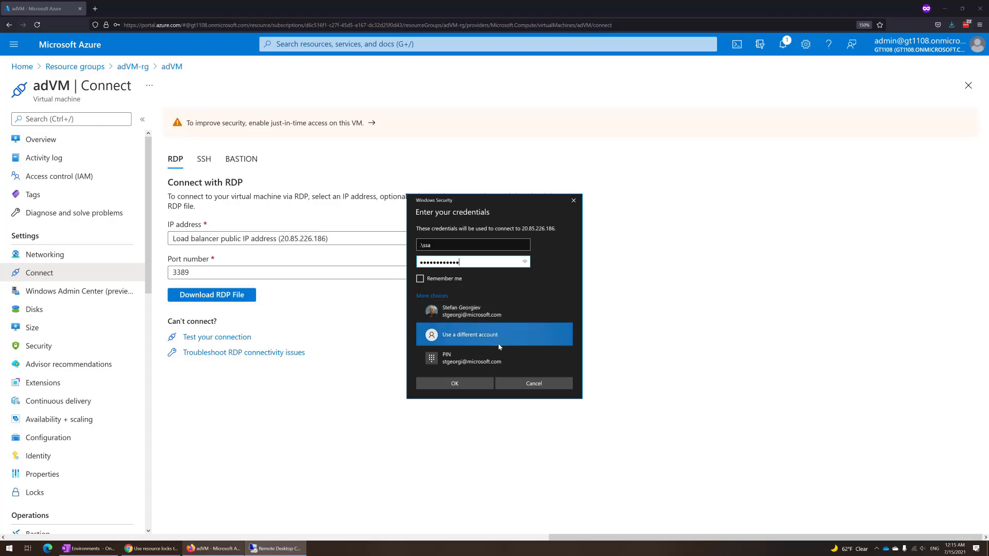
{"action": "mouse_move", "coordinate": [667, 346]}
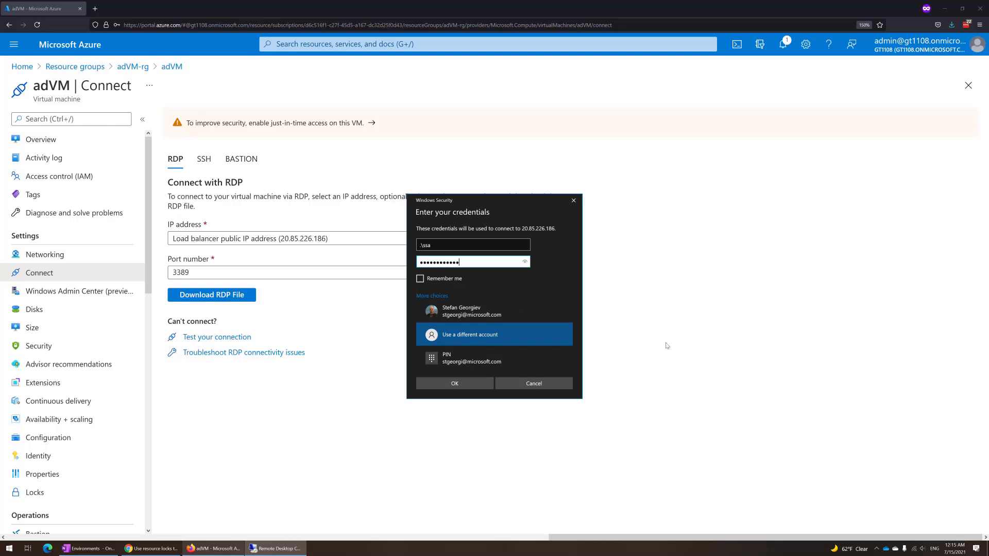
{"action": "left_click", "coordinate": [453, 383]}
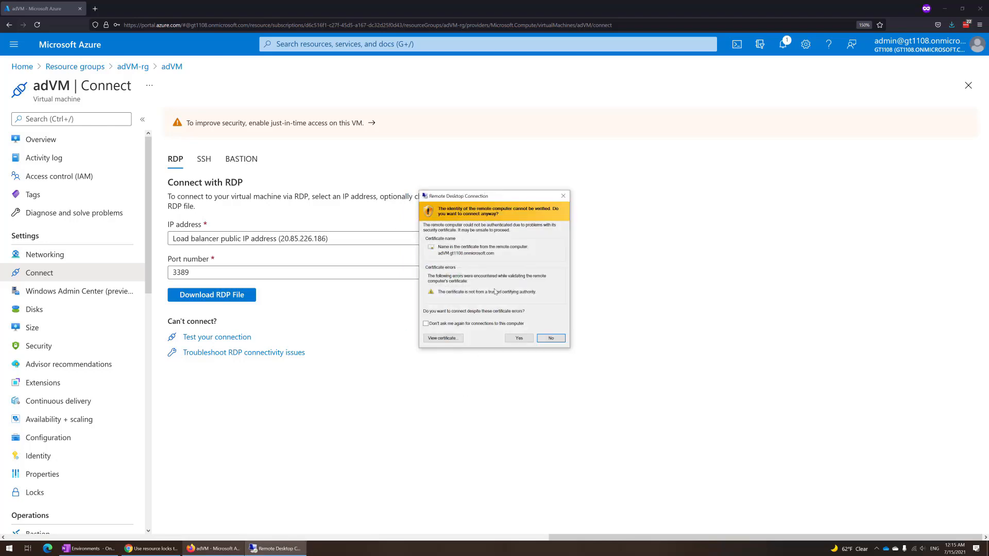
{"action": "left_click", "coordinate": [517, 338]}
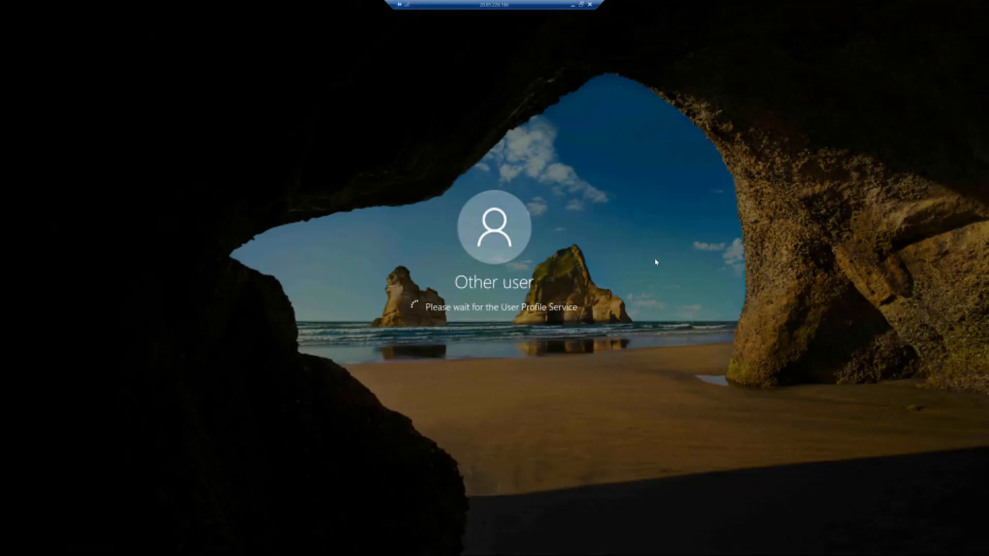
{"action": "mouse_move", "coordinate": [477, 202]}
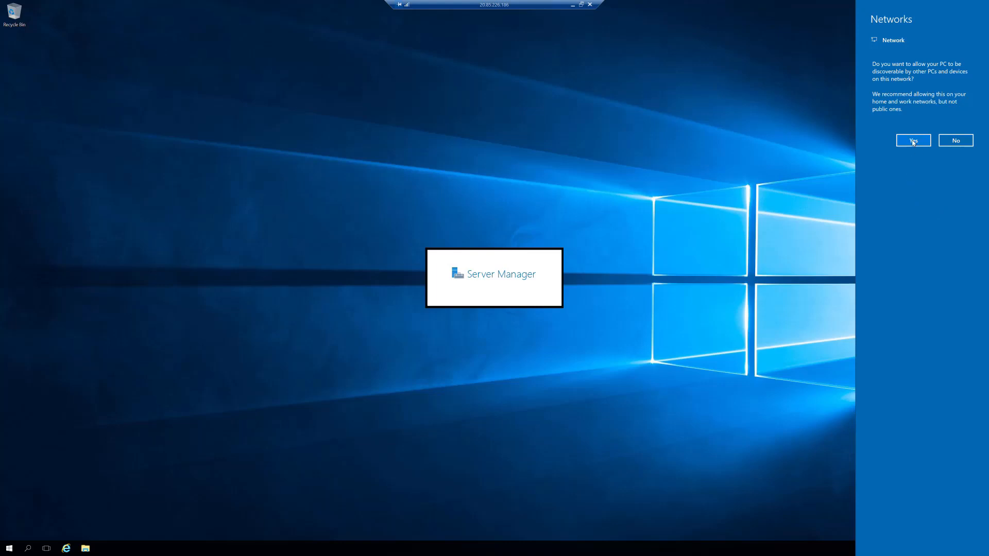
{"action": "mouse_move", "coordinate": [760, 190]}
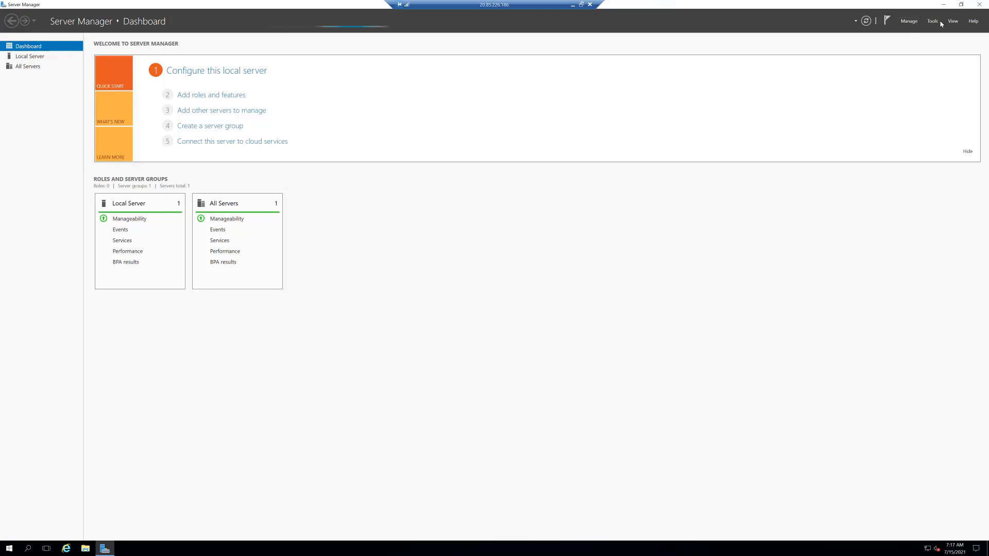
Open Server Manager's Tools menu in the remote session
{"action": "left_click", "coordinate": [932, 20]}
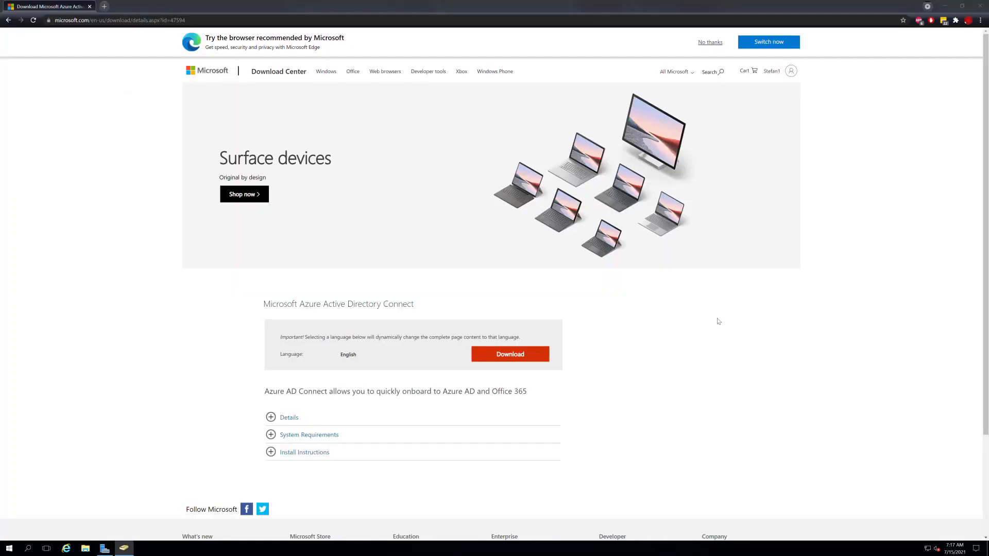
{"action": "mouse_move", "coordinate": [574, 294]}
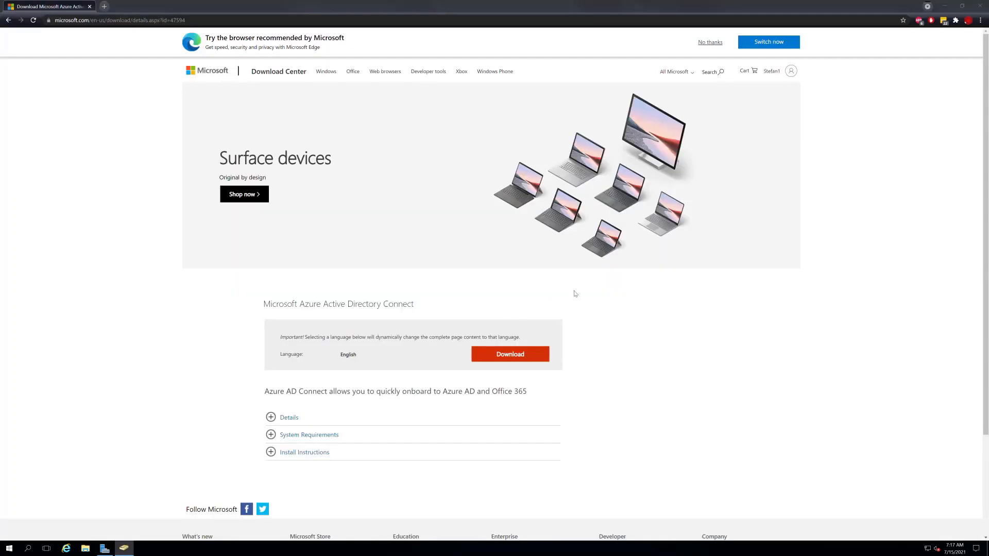
{"action": "mouse_move", "coordinate": [577, 280]}
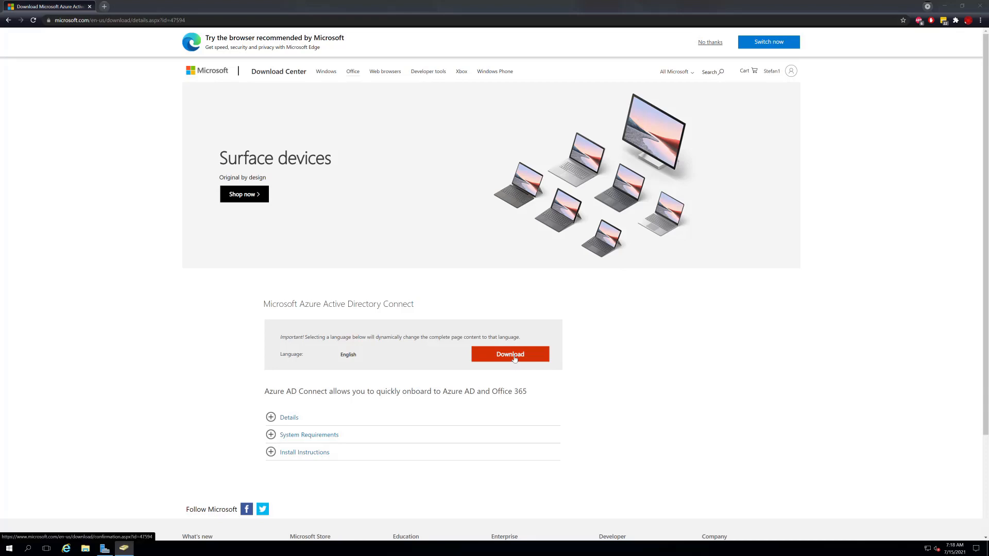
Download AzureADConnect.msi and open the downloaded installer's options
{"action": "left_click", "coordinate": [510, 354]}
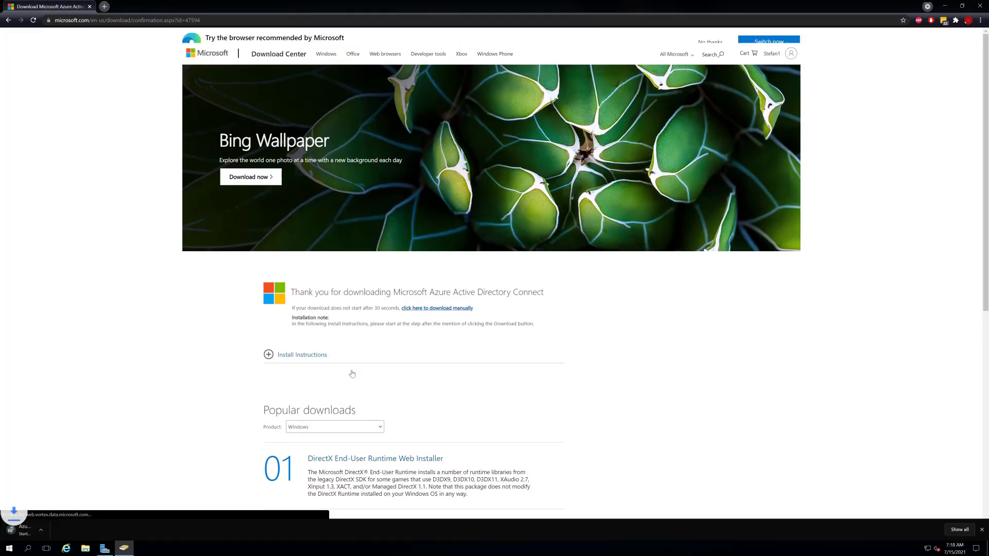
{"action": "scroll", "scroll_direction": "down", "scroll_amount": 3}
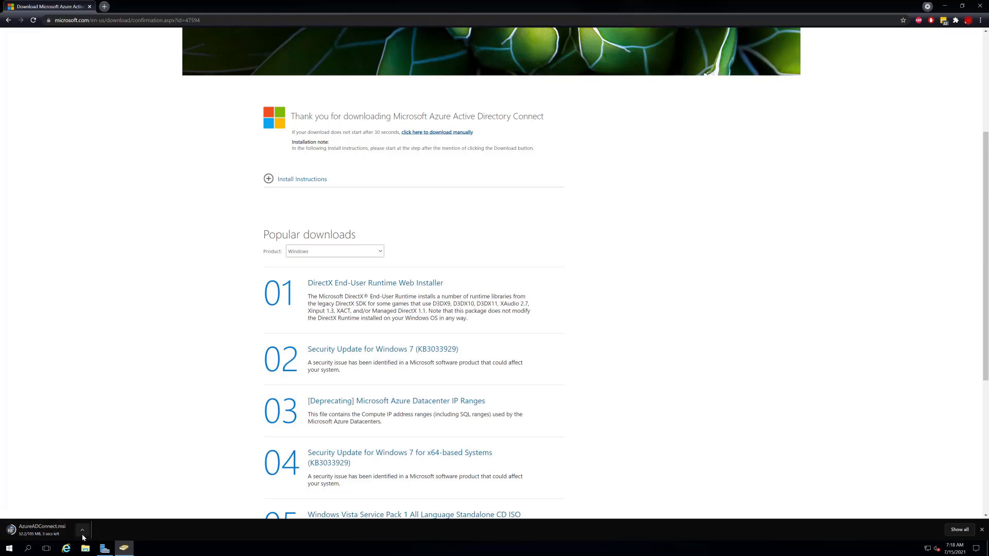
{"action": "left_click", "coordinate": [82, 529]}
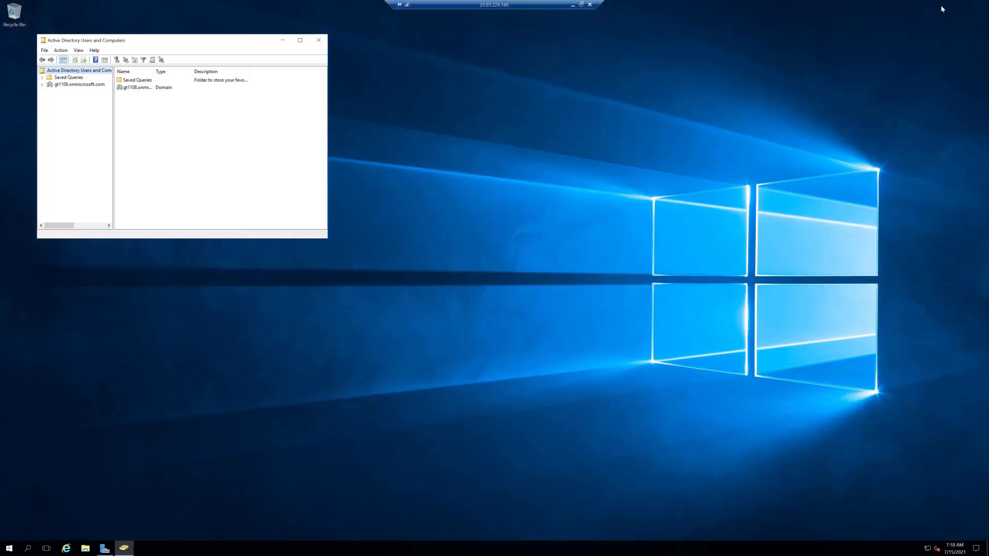
Paste AzureADConnect.msi onto the server desktop, run the installer, and launch Azure AD Connect
{"action": "left_click", "coordinate": [318, 40]}
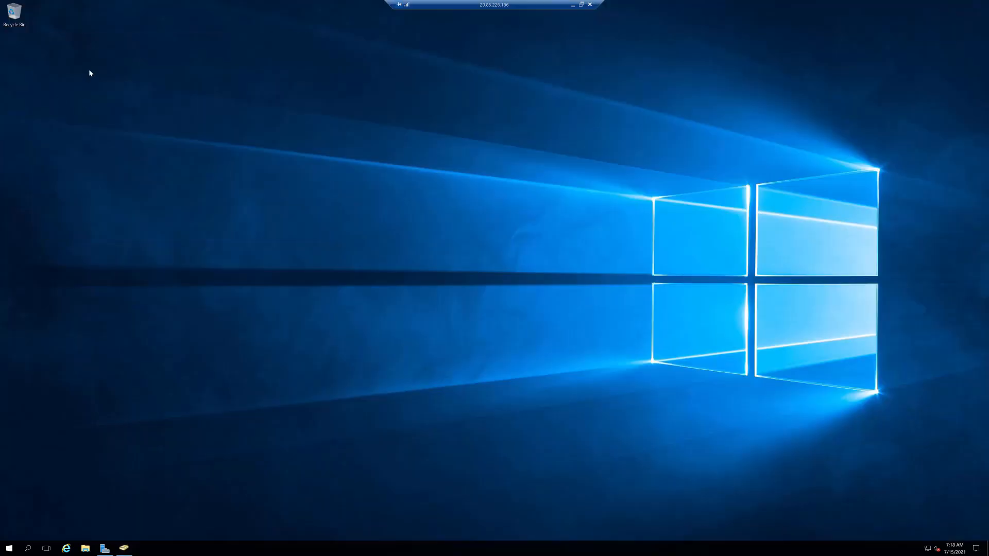
{"action": "right_click", "coordinate": [89, 73]}
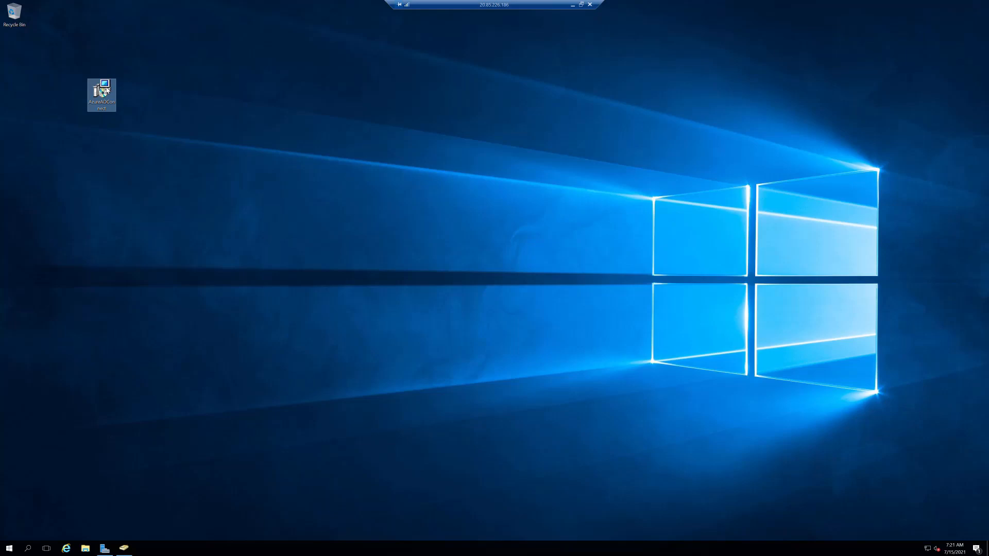
{"action": "double_click", "coordinate": [101, 94]}
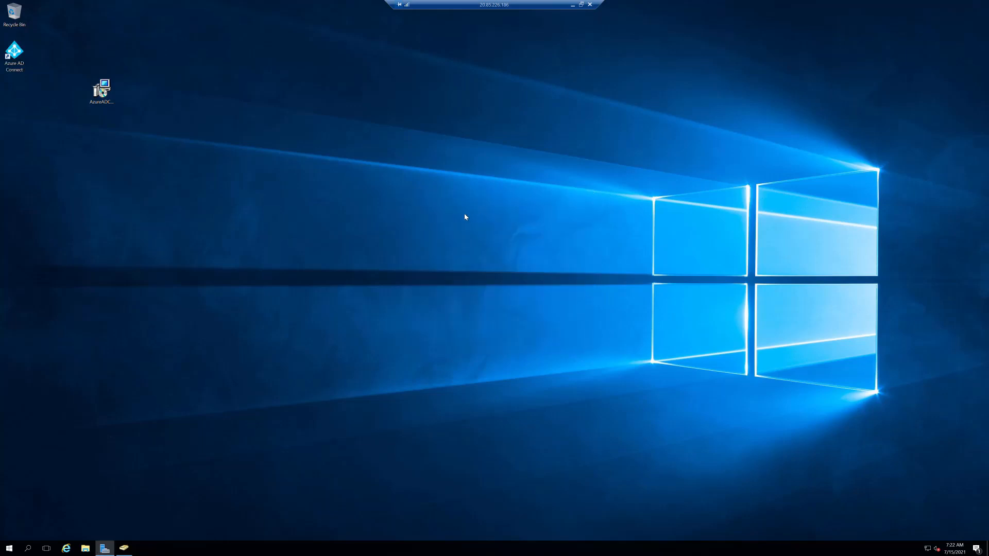
{"action": "double_click", "coordinate": [101, 88]}
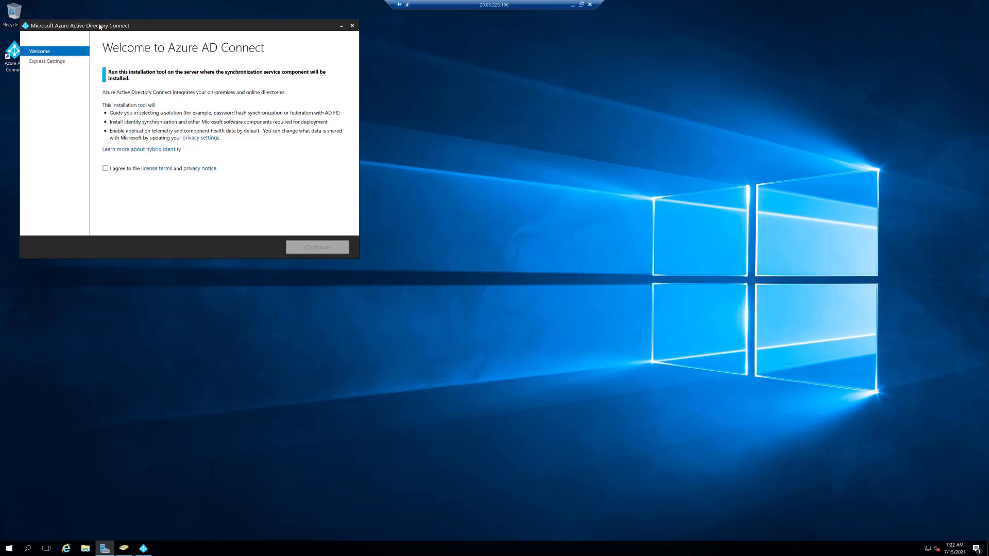
Choose express settings and submit the Azure AD global administrator credentials for verification
{"action": "left_click_drag", "start_coordinate": [99, 25], "coordinate": [257, 230]}
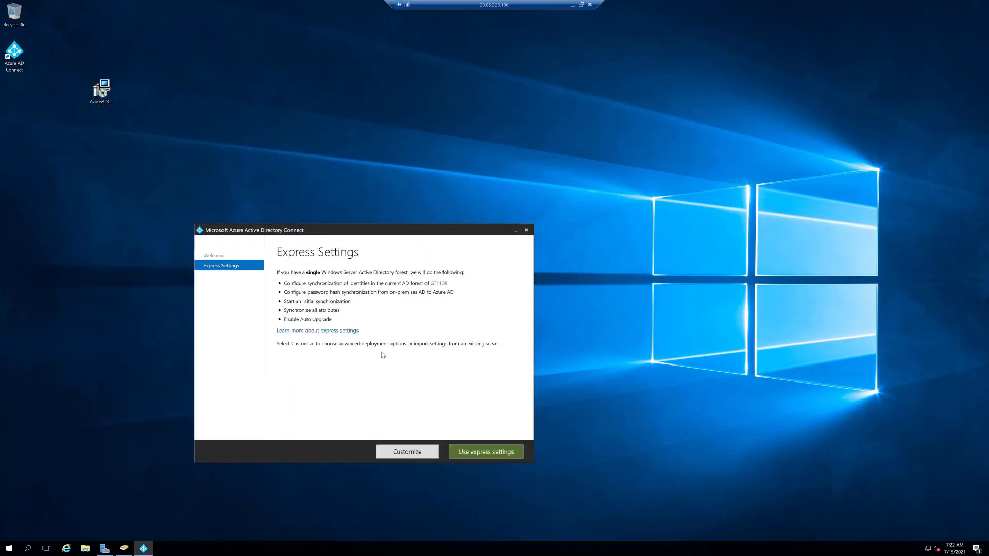
{"action": "left_click", "coordinate": [486, 451]}
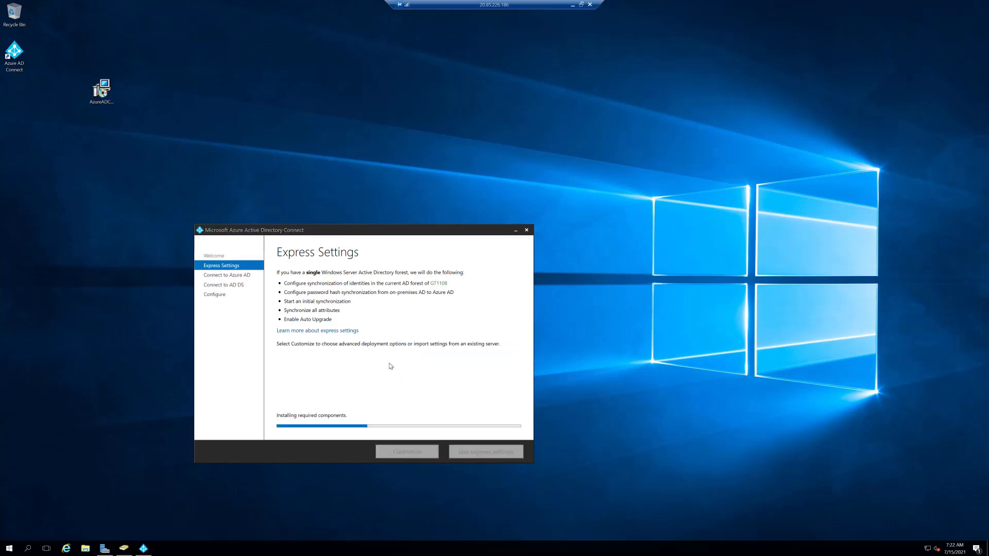
{"action": "mouse_move", "coordinate": [392, 268]}
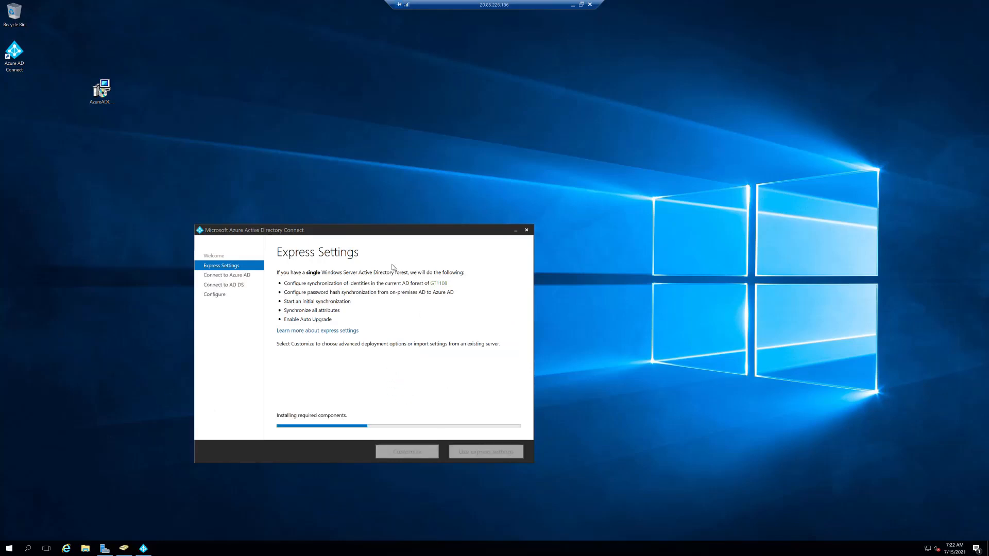
{"action": "left_click", "coordinate": [485, 451]}
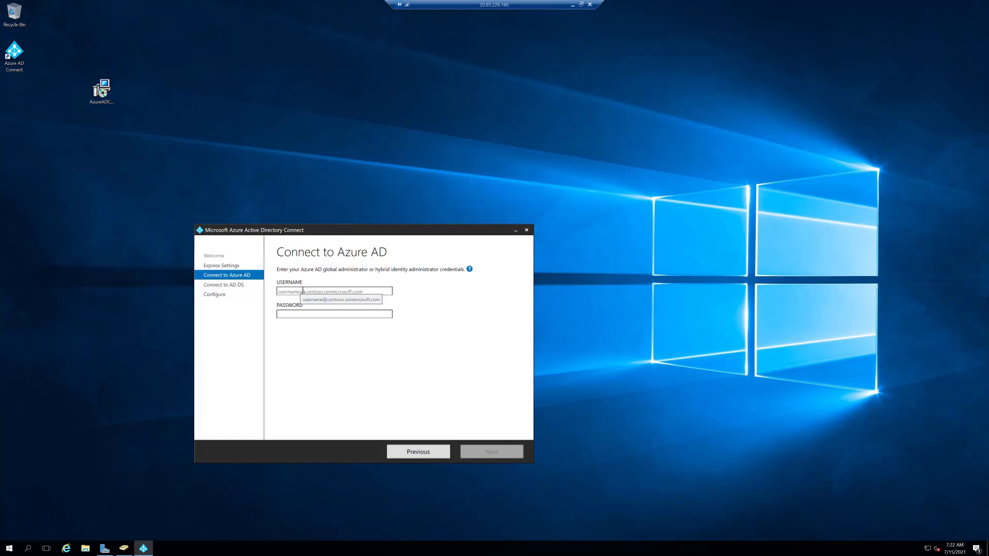
{"action": "left_click", "coordinate": [490, 451]}
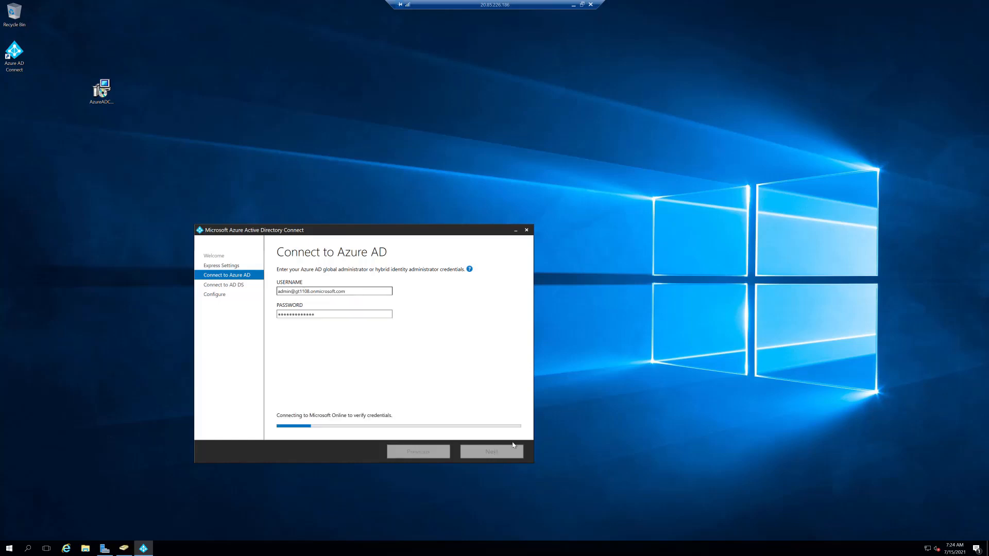
{"action": "mouse_move", "coordinate": [468, 392]}
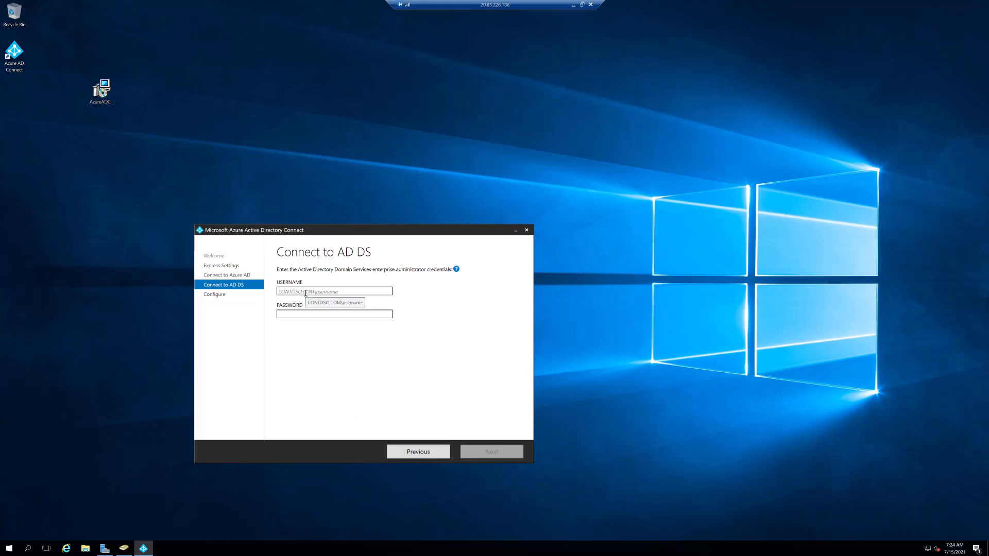
Enter AD DS credentials GT1108.ONMICROSOFT.COM\ssa with password and continue to Azure AD sign-in
{"action": "type", "text": "GT1108.ONMICROSOFT.COM\\ssa"}
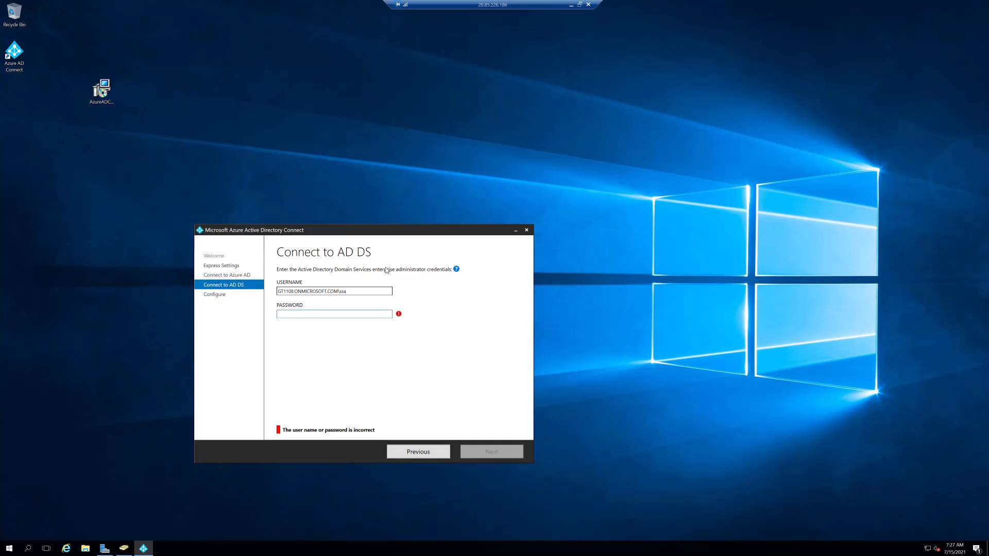
{"action": "left_click", "coordinate": [333, 313]}
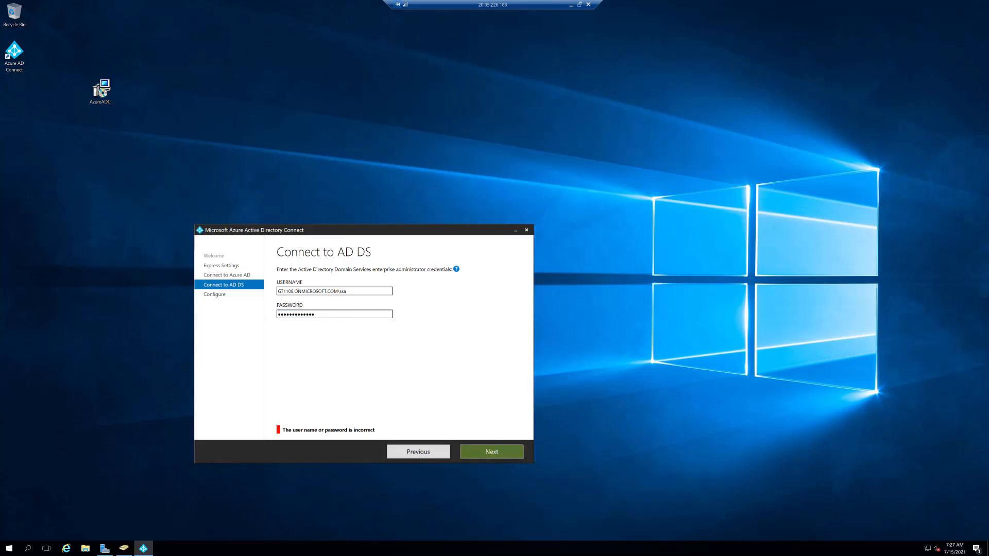
{"action": "left_click", "coordinate": [490, 451]}
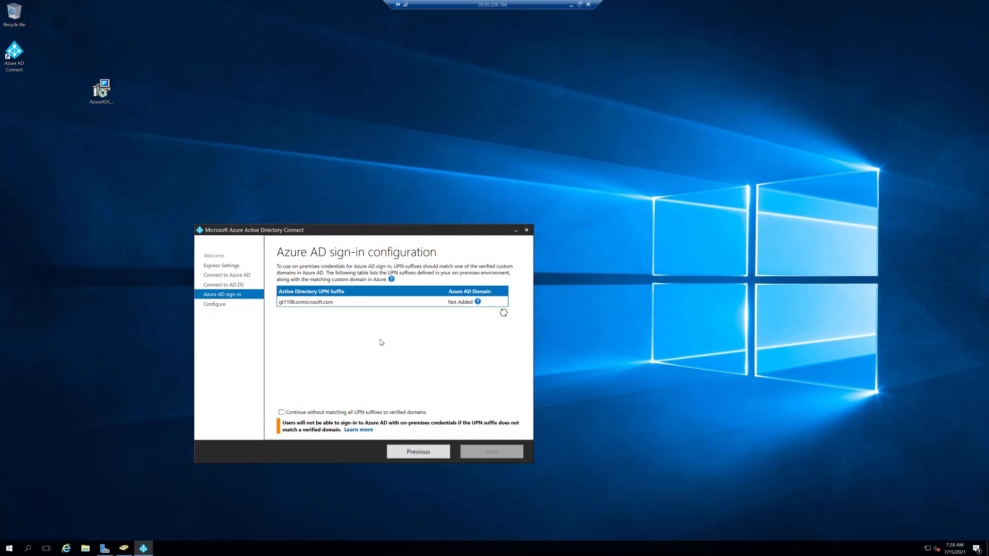
{"action": "mouse_move", "coordinate": [254, 249]}
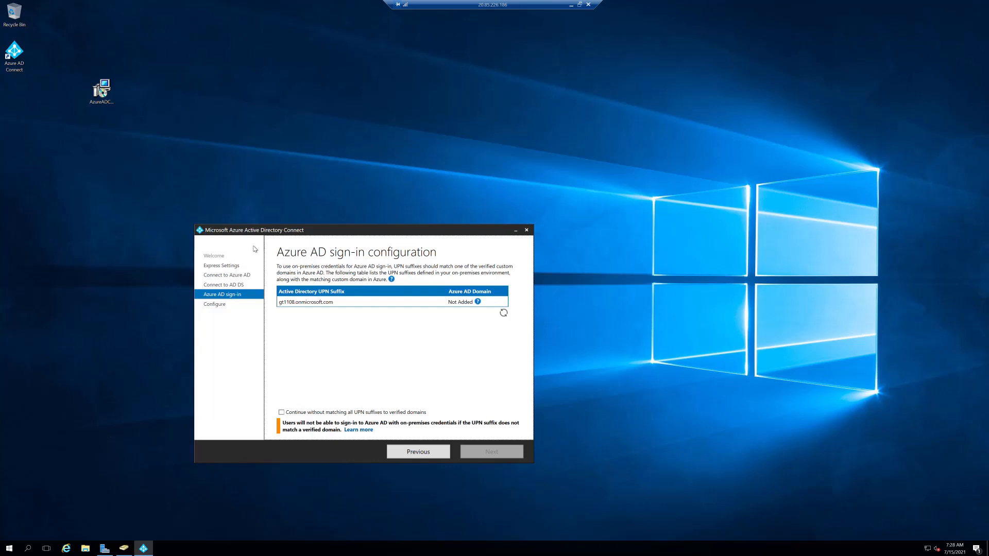
{"action": "mouse_move", "coordinate": [245, 249]}
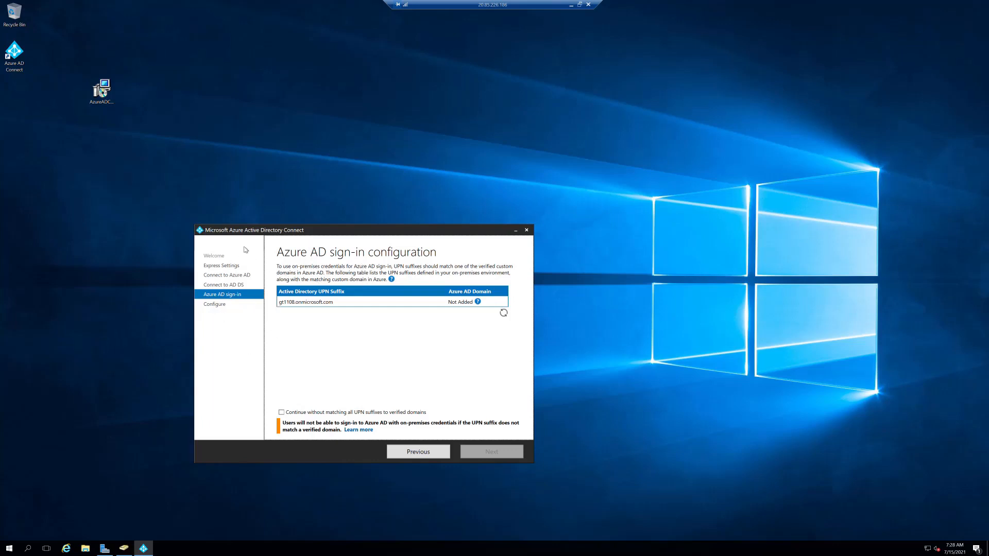
{"action": "mouse_move", "coordinate": [297, 327]}
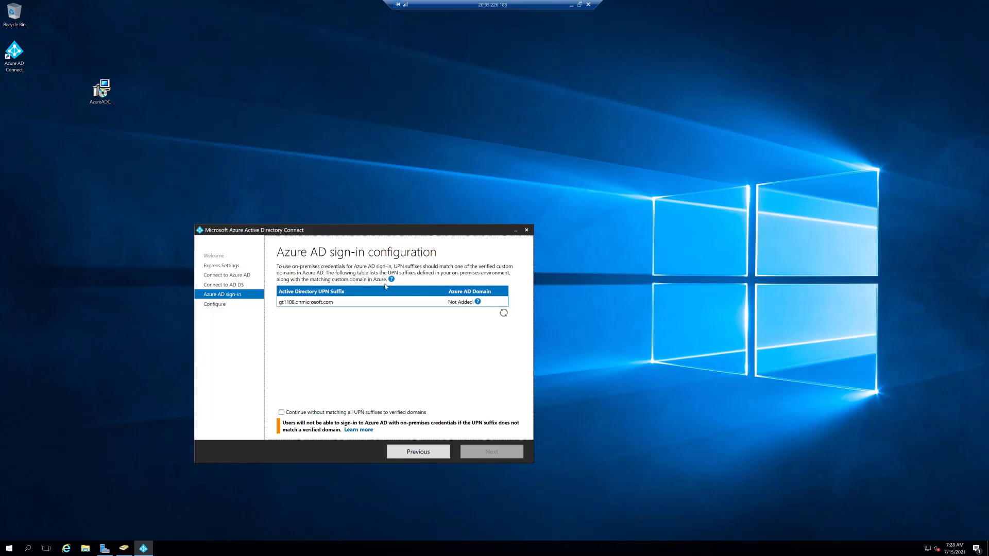
{"action": "mouse_move", "coordinate": [436, 341]}
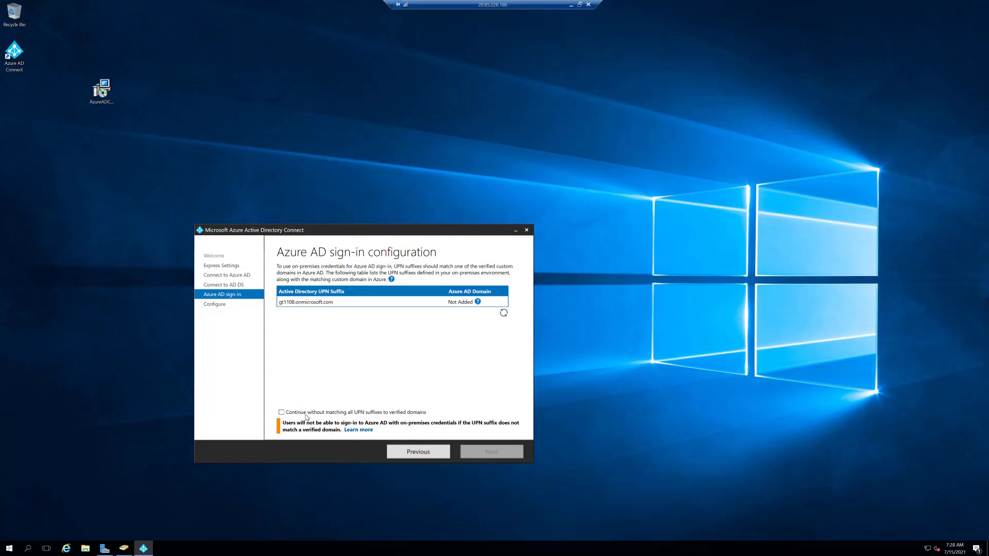
Continue without matching all UPN suffixes to verified domains and start the installation
{"action": "left_click", "coordinate": [281, 412]}
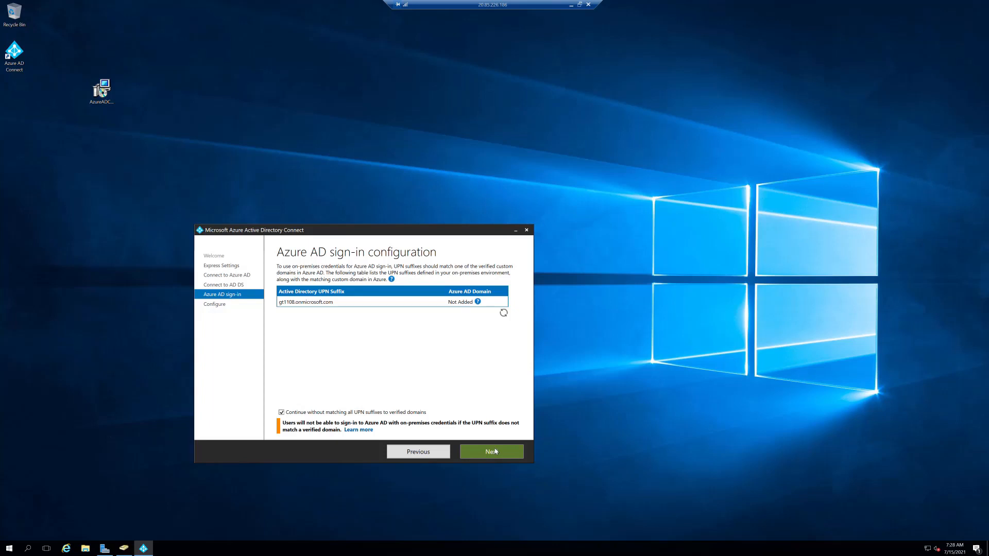
{"action": "left_click", "coordinate": [491, 452]}
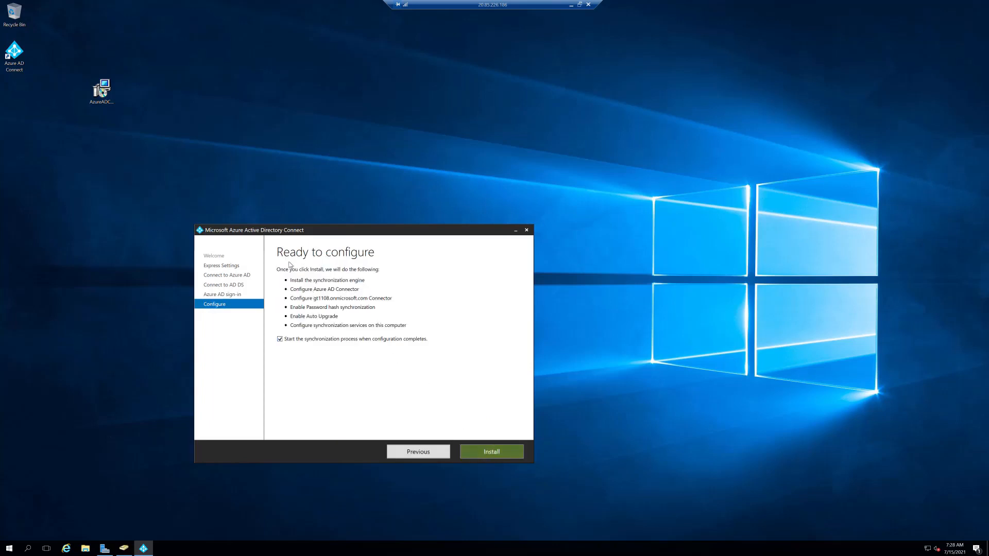
{"action": "left_click", "coordinate": [490, 451]}
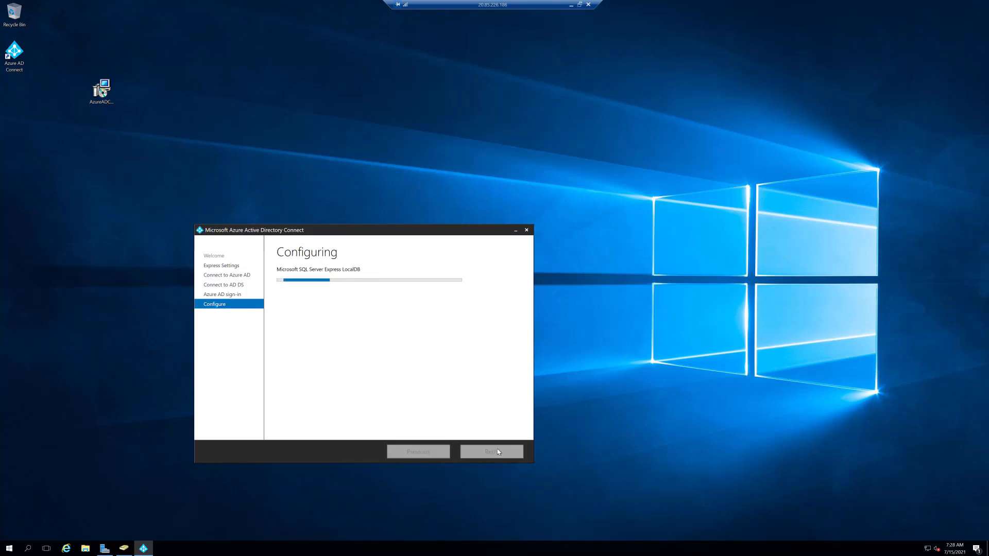